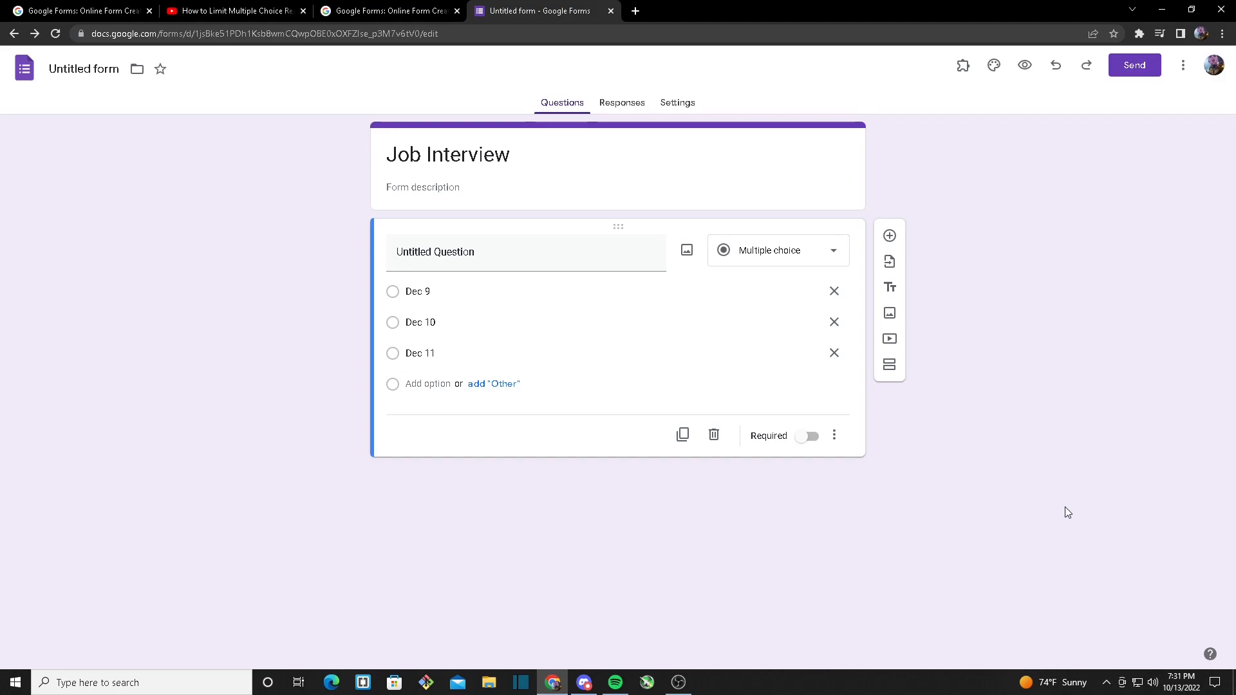
mouse_move(1042, 420)
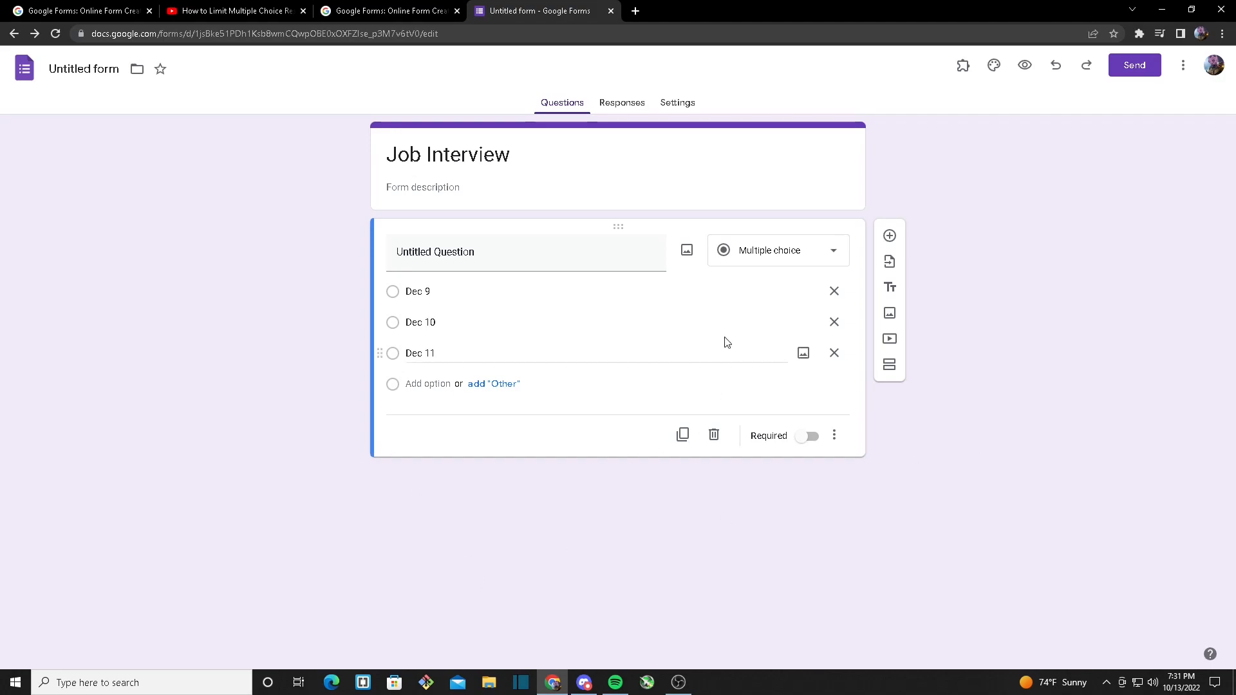
mouse_move(556, 346)
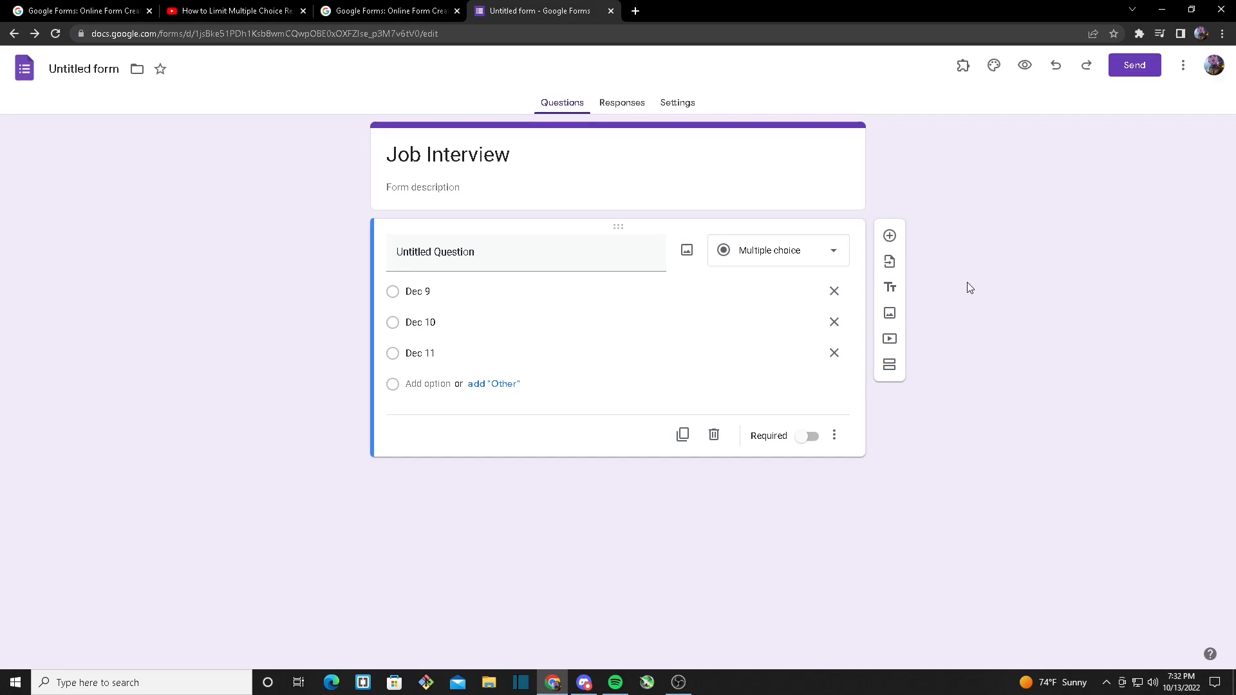
mouse_move(1193, 86)
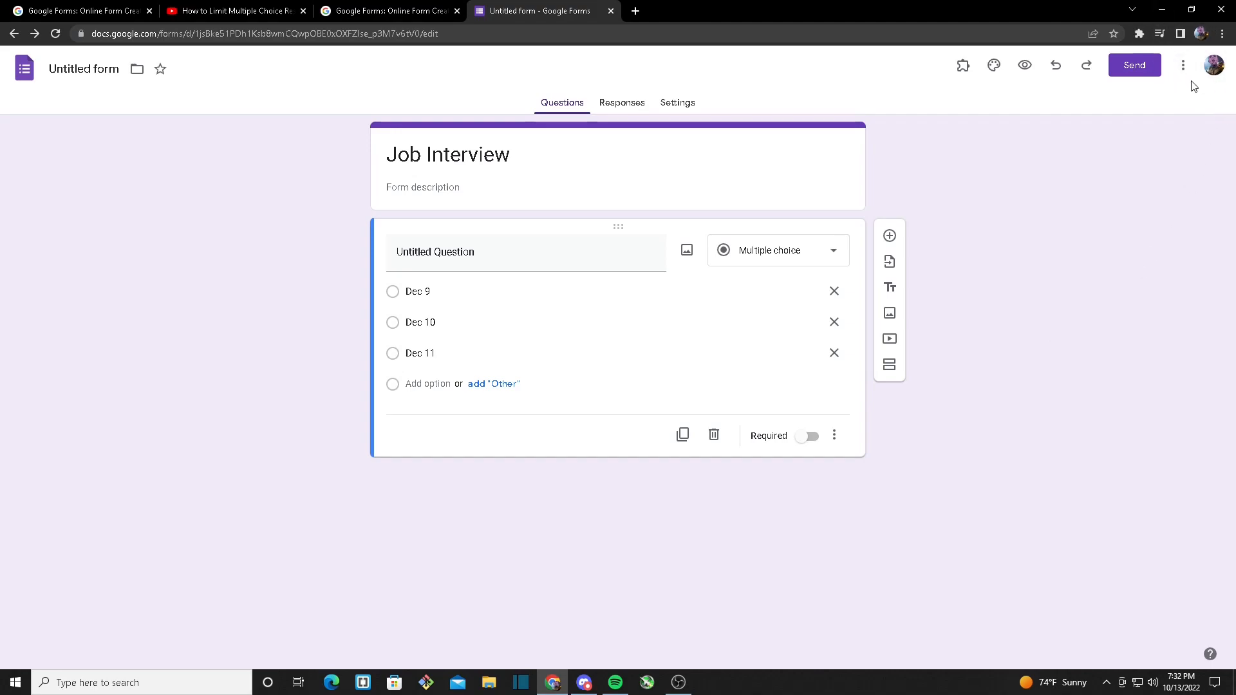
Search the add-on marketplace, then open Form Choice Limiter's settings from installed add-ons.
left_click(1183, 66)
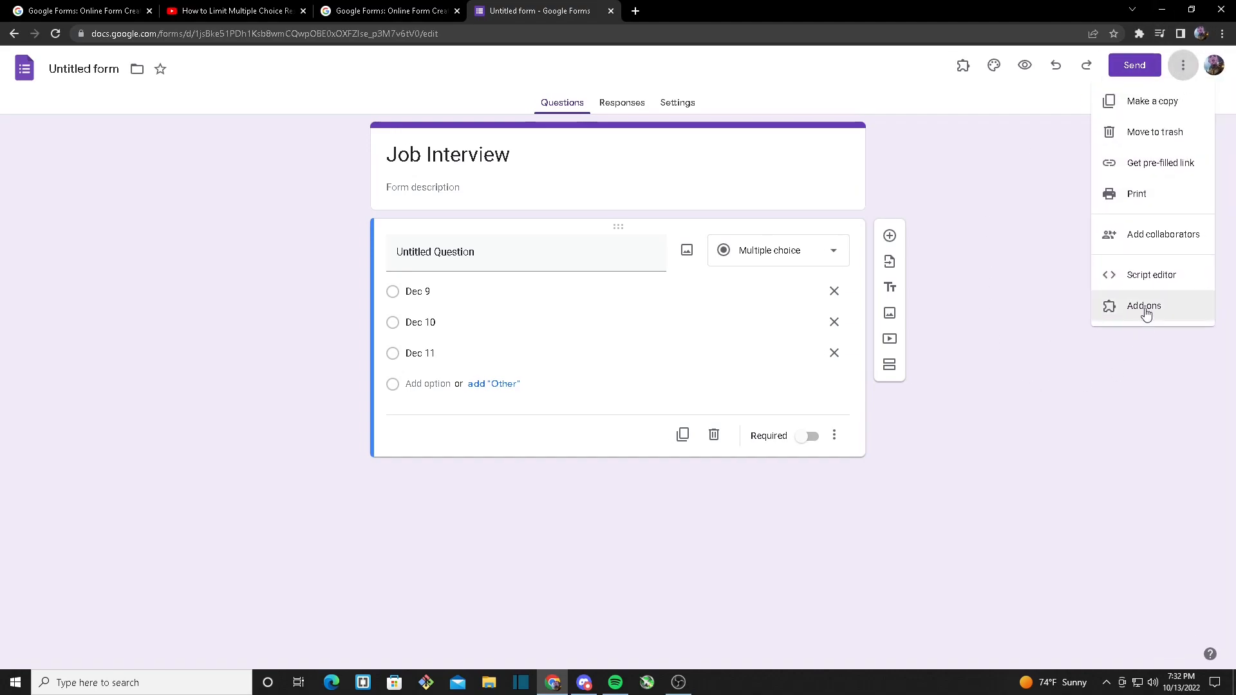
left_click(1143, 306)
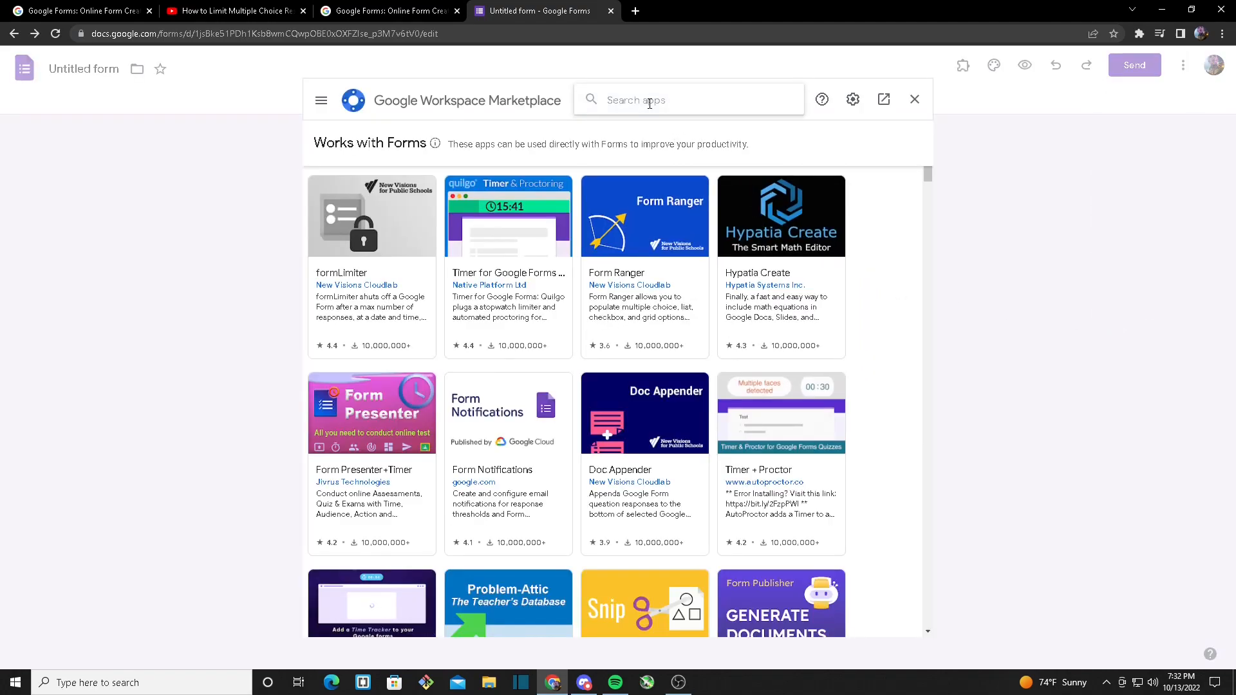
type("Form choice limiter")
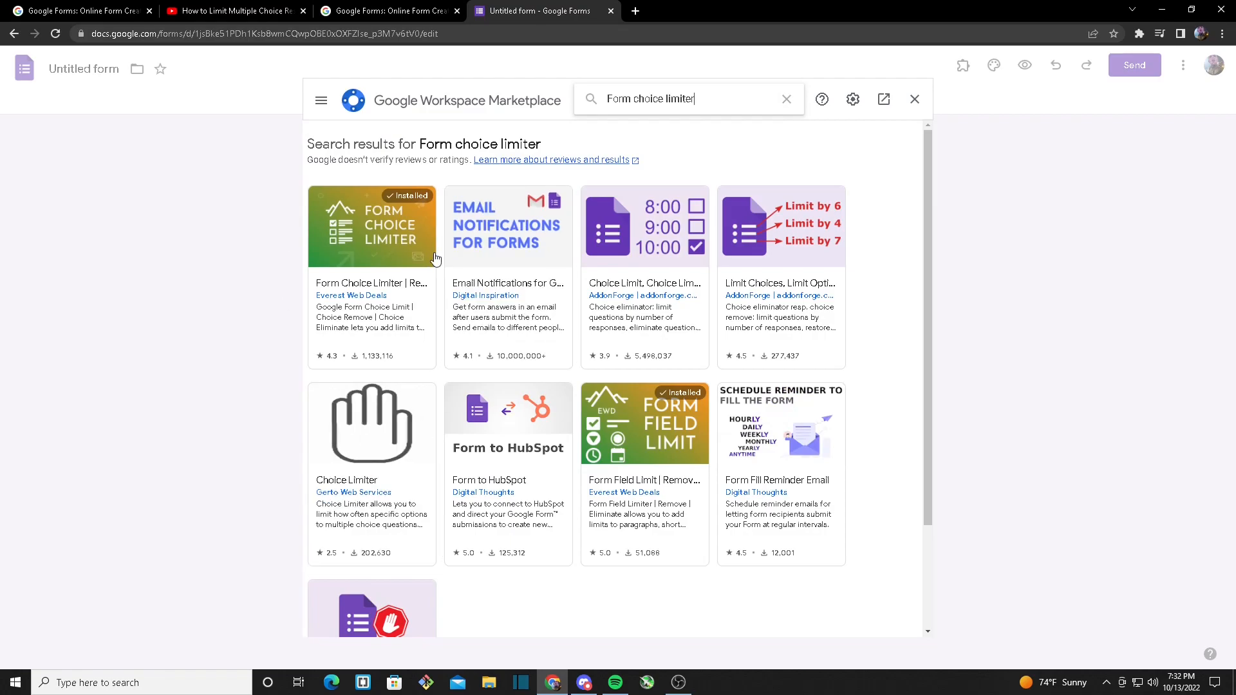
left_click(913, 98)
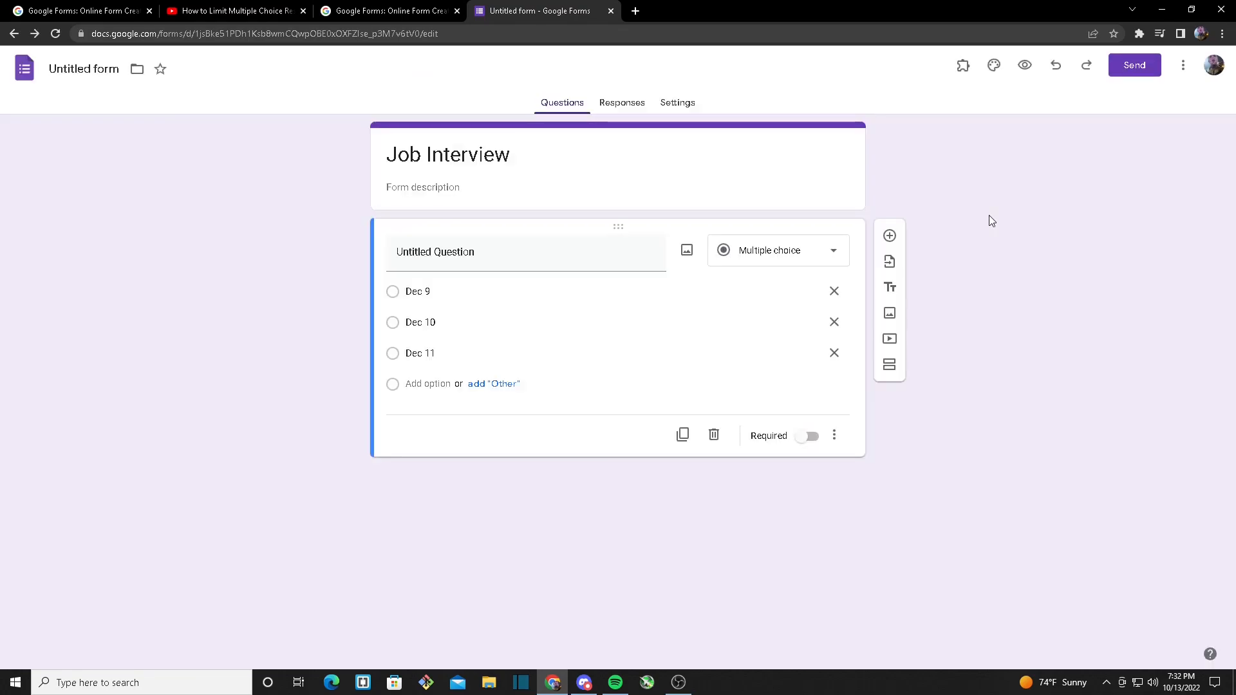
mouse_move(990, 119)
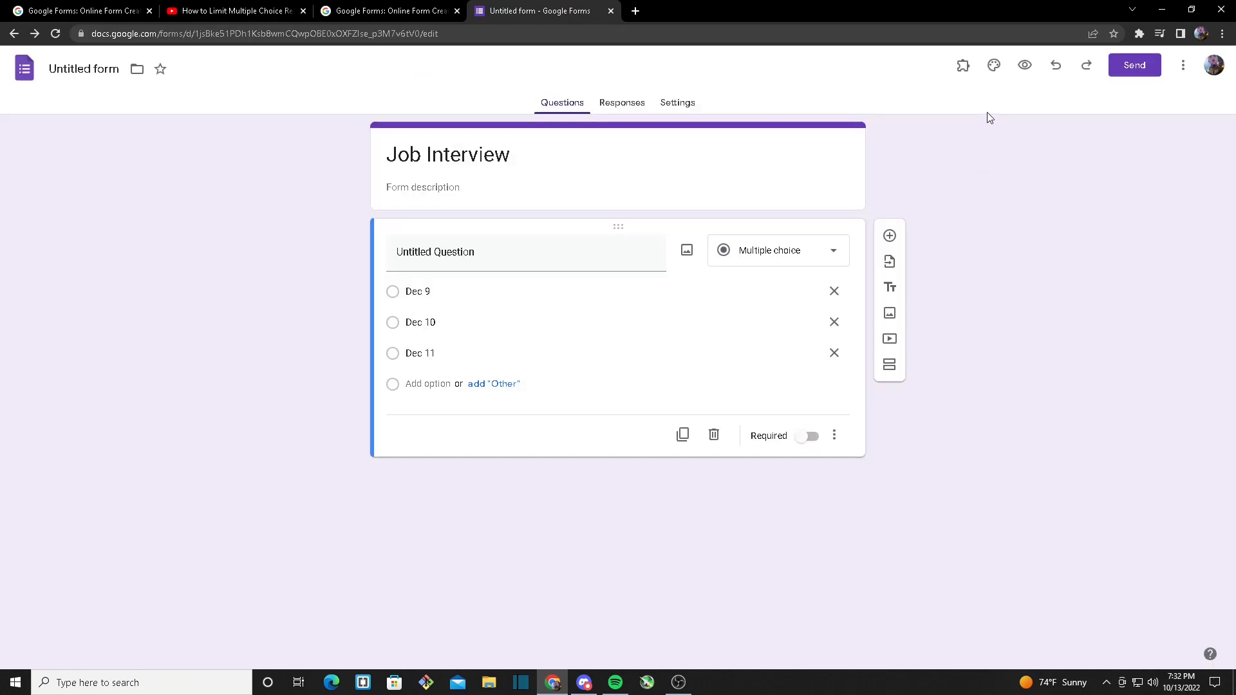
left_click(962, 64)
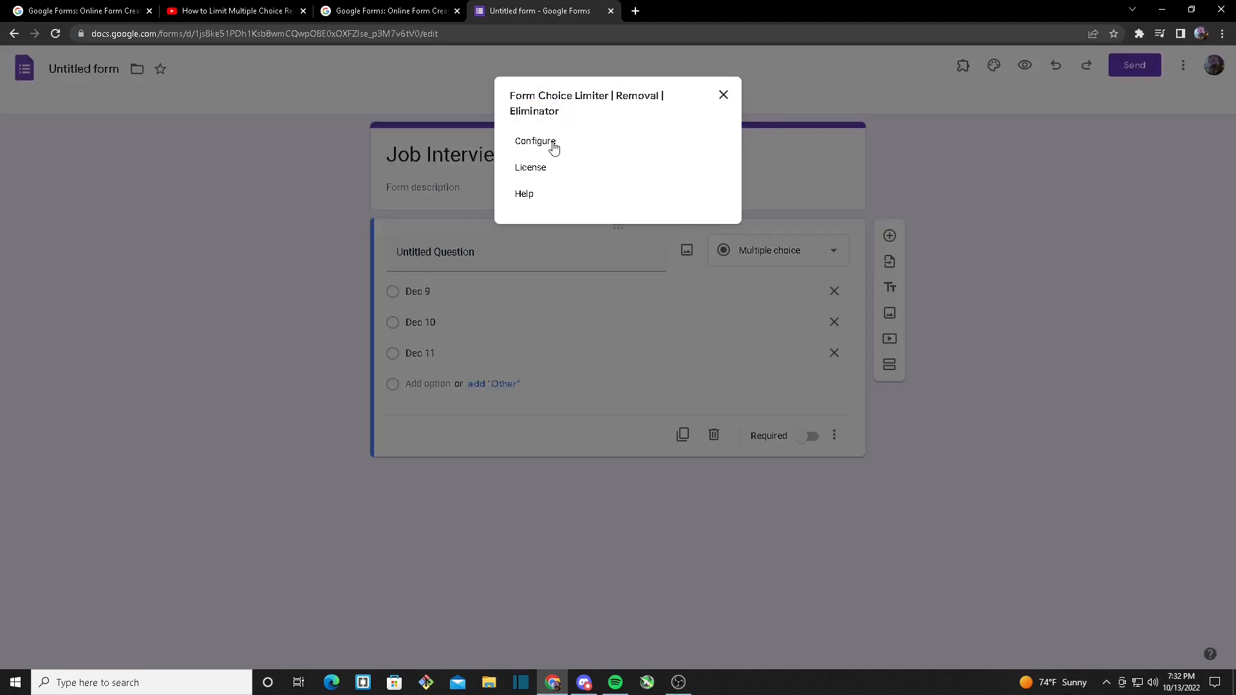
left_click(534, 141)
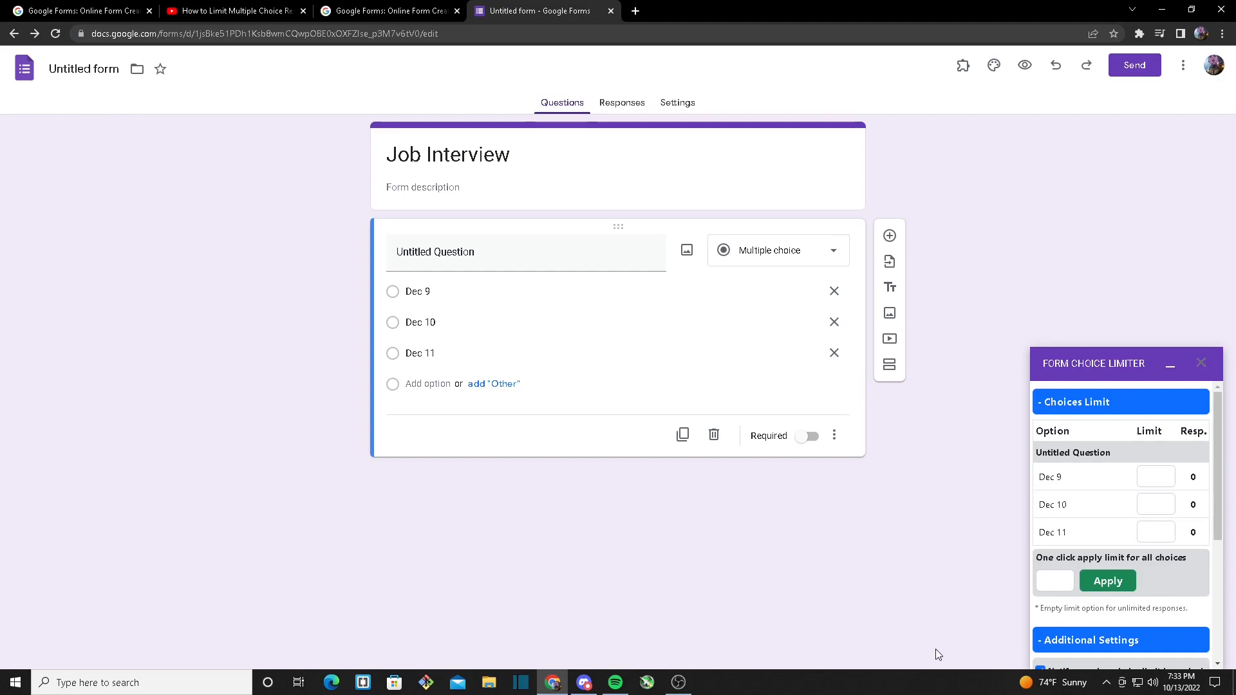
mouse_move(1130, 406)
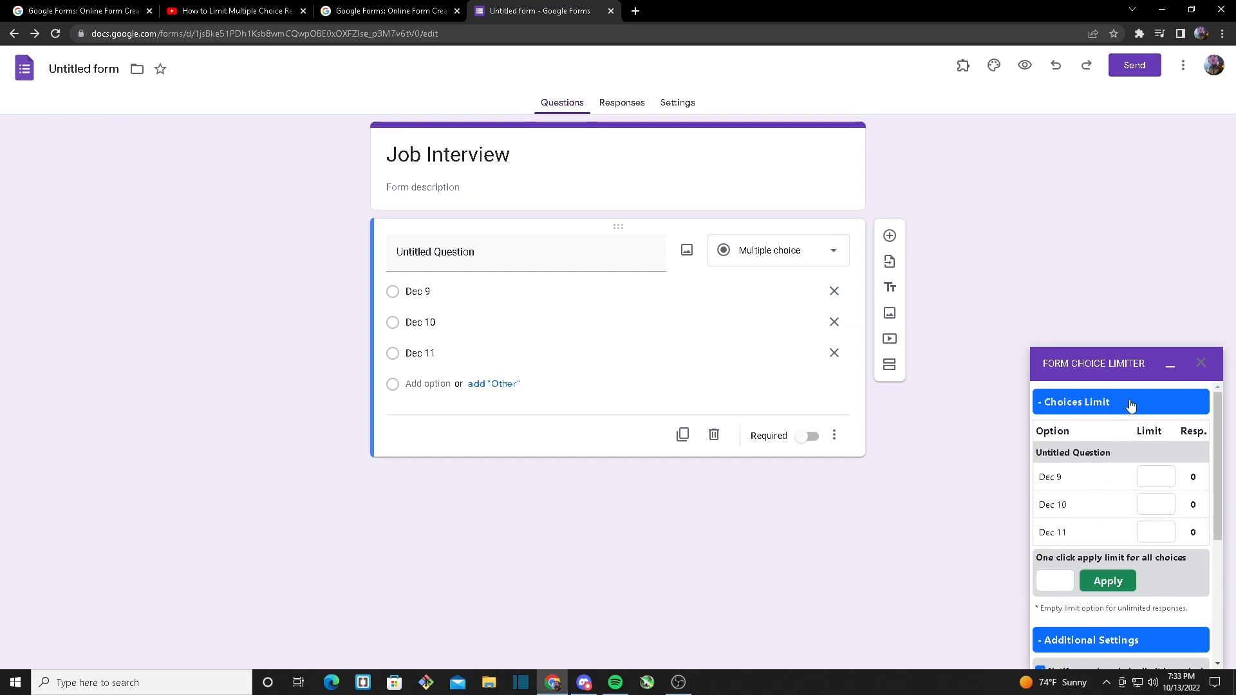
mouse_move(1114, 459)
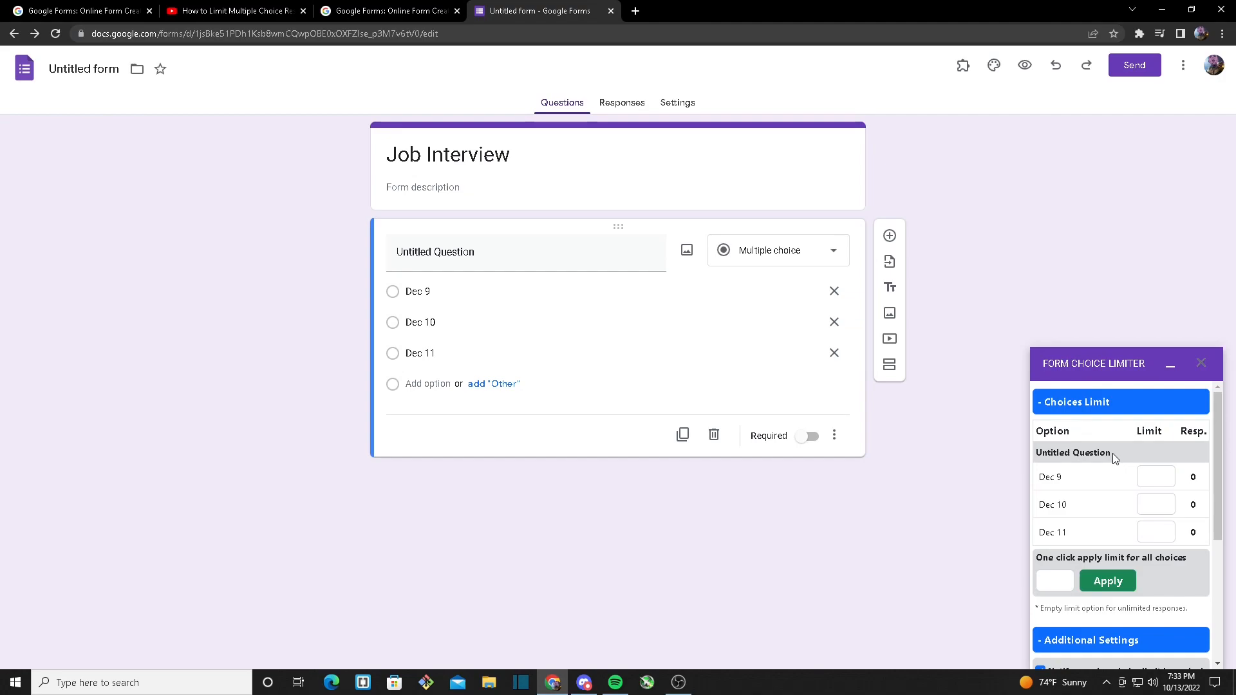
Enter a response limit of 5 for the Dec 9 choice.
scroll("down", 3)
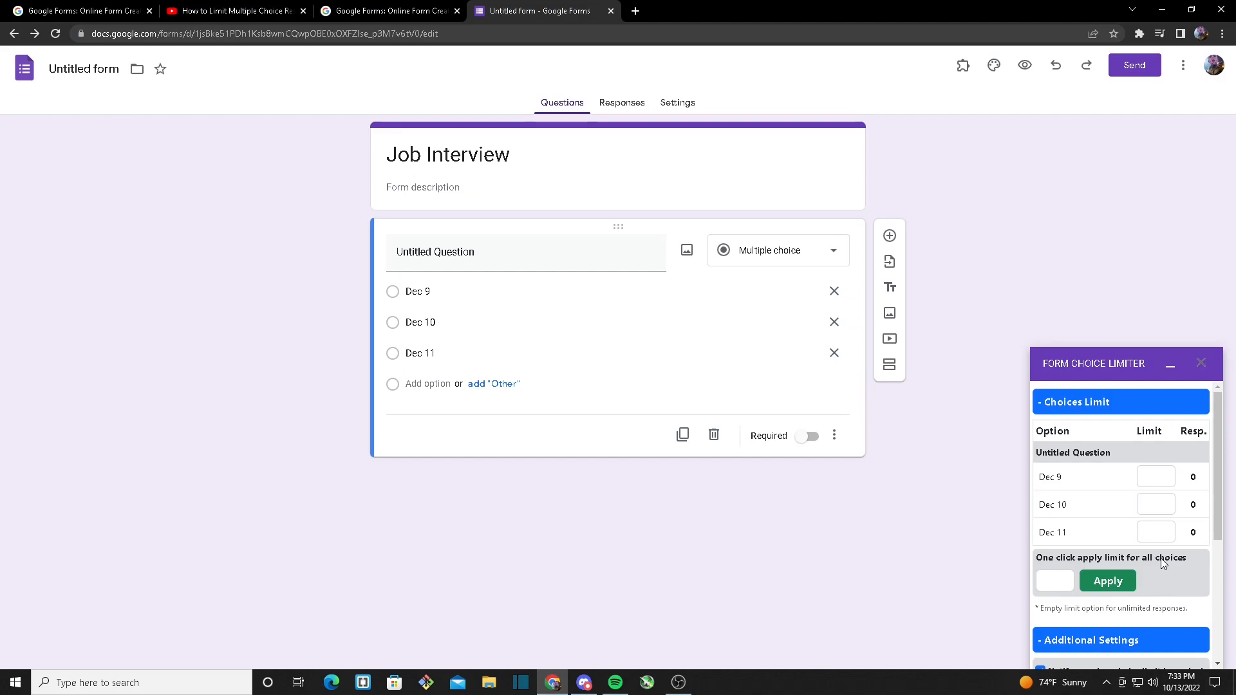
mouse_move(1189, 578)
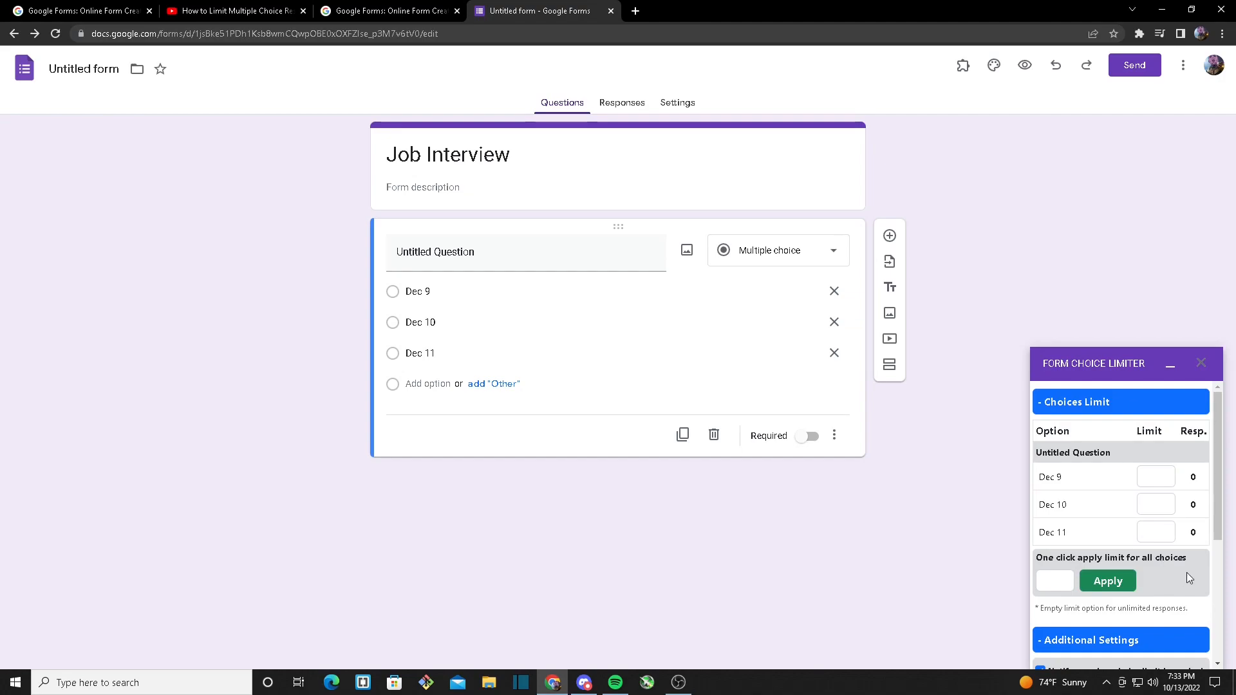
mouse_move(1130, 604)
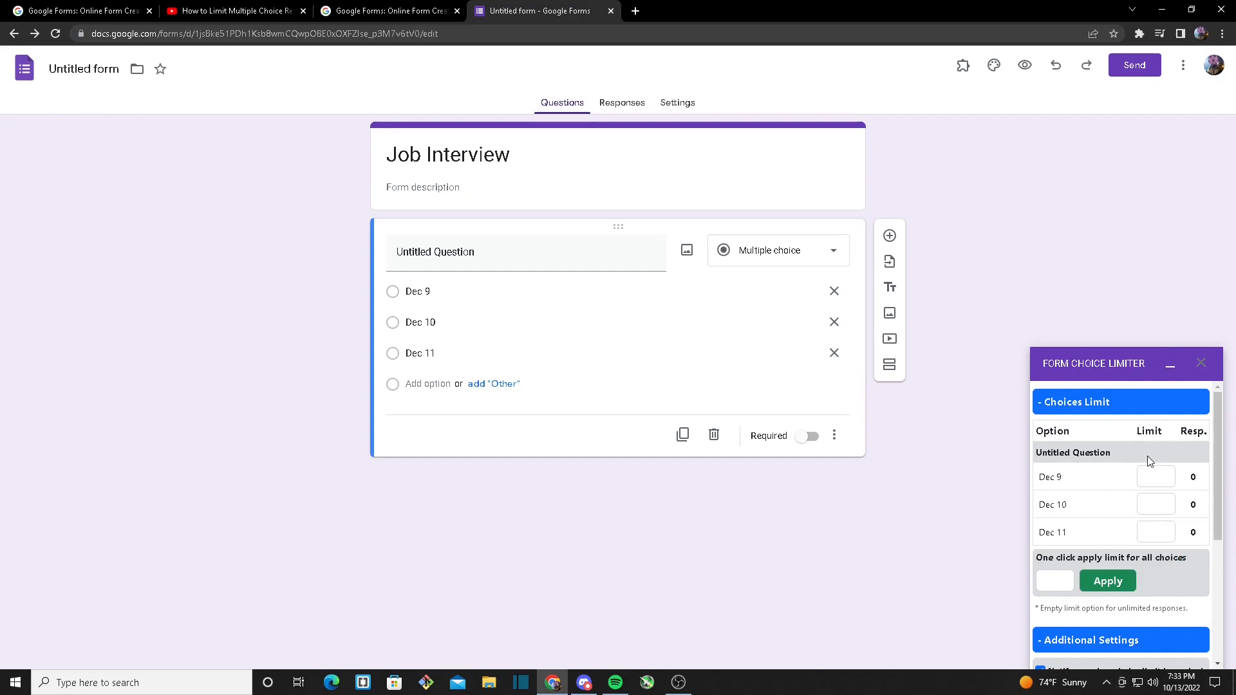
left_click(1154, 476)
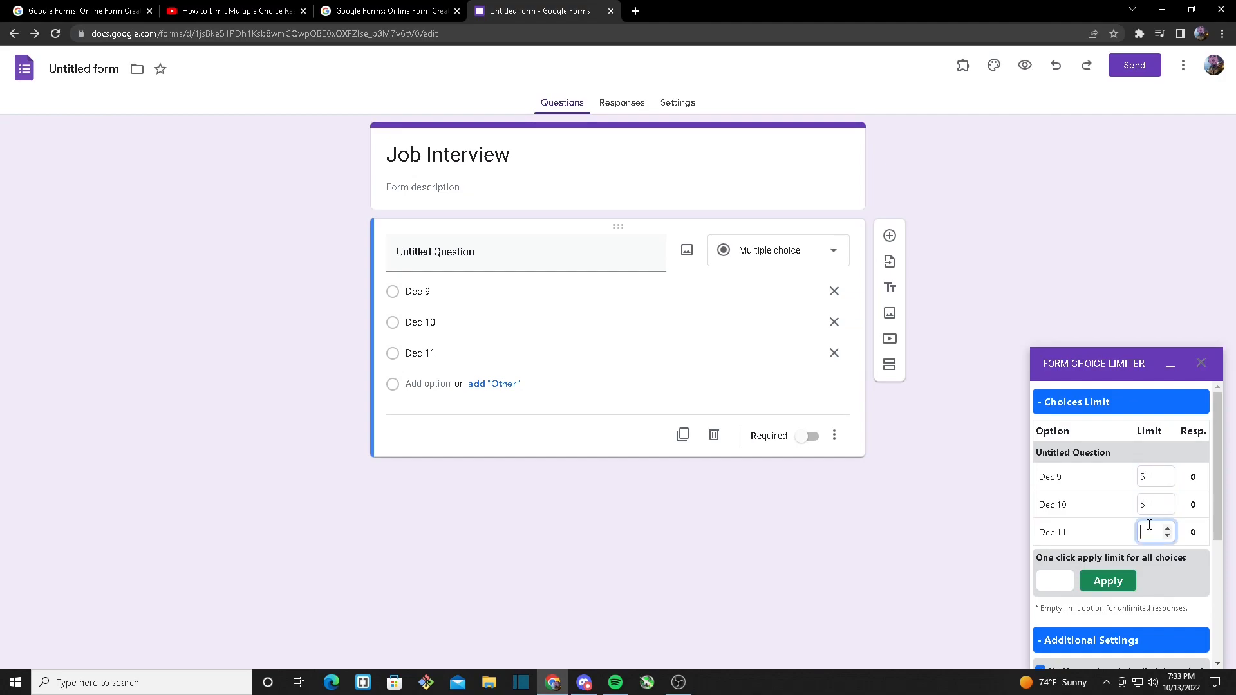
type("5")
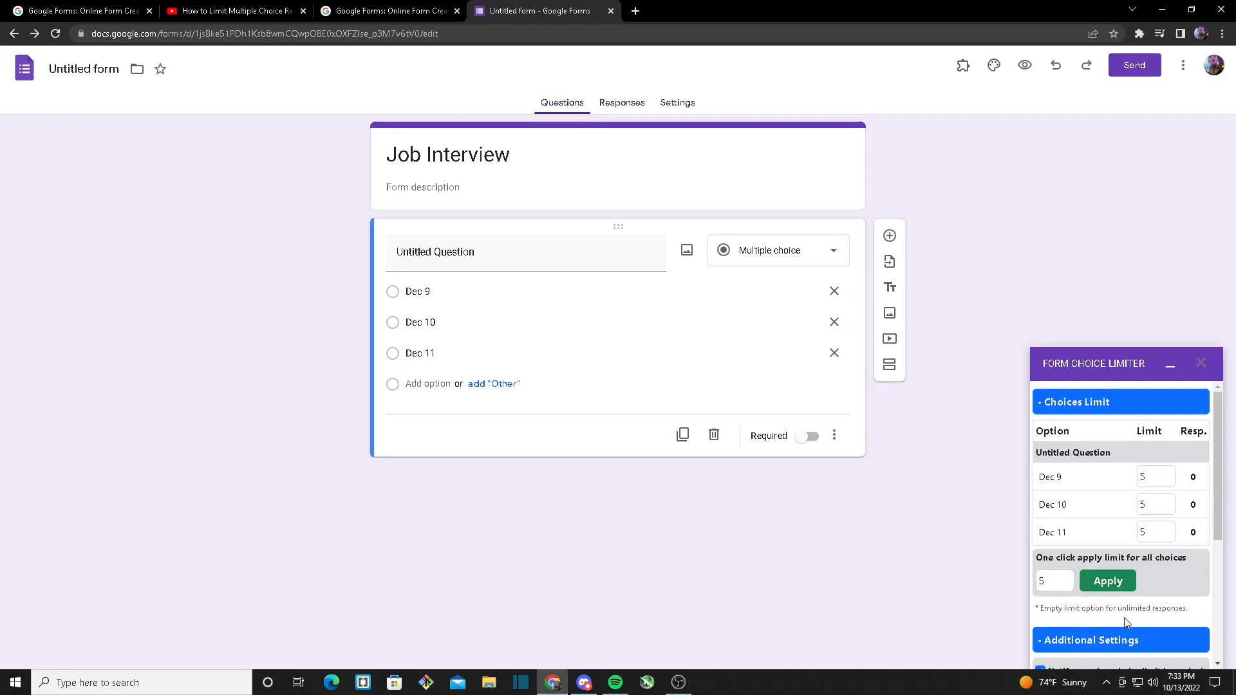
mouse_move(1140, 311)
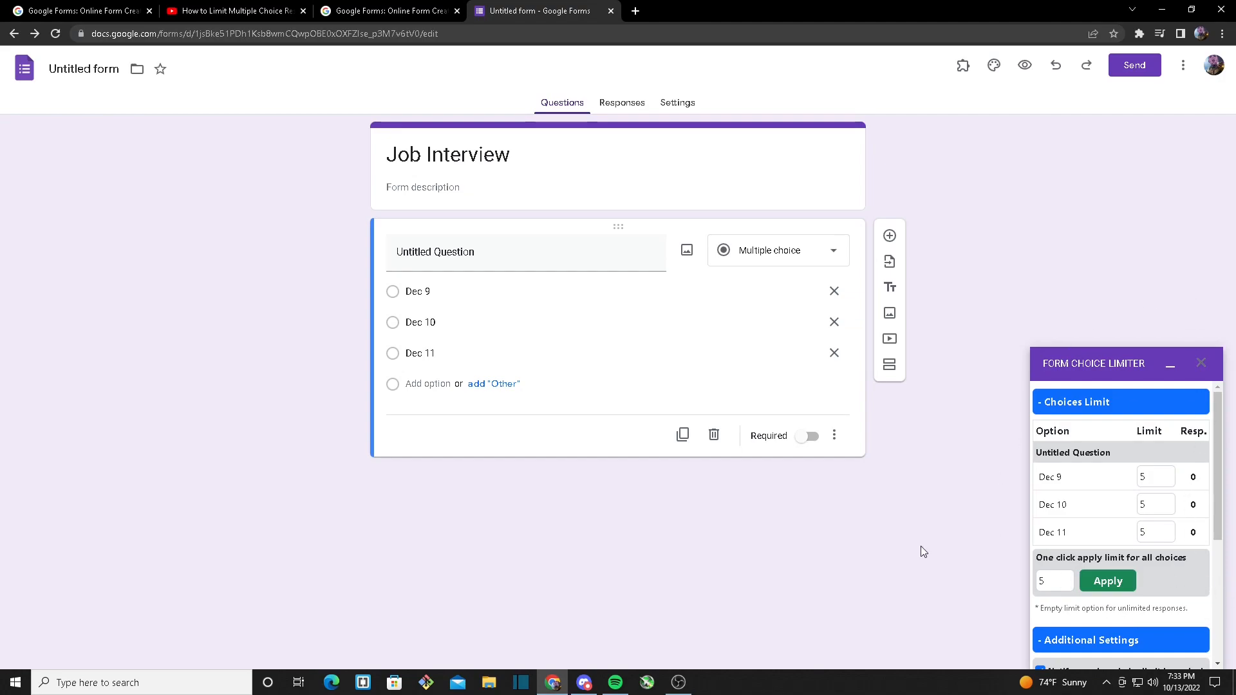
scroll("down", 3)
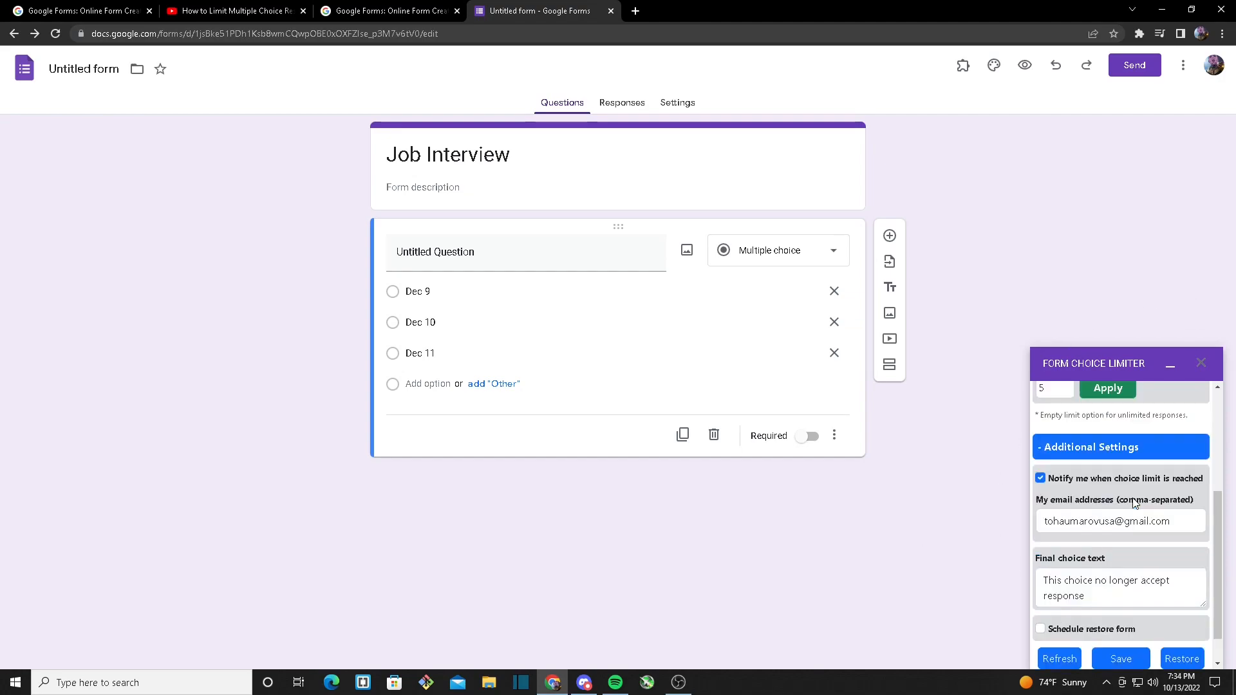
scroll("down", 3)
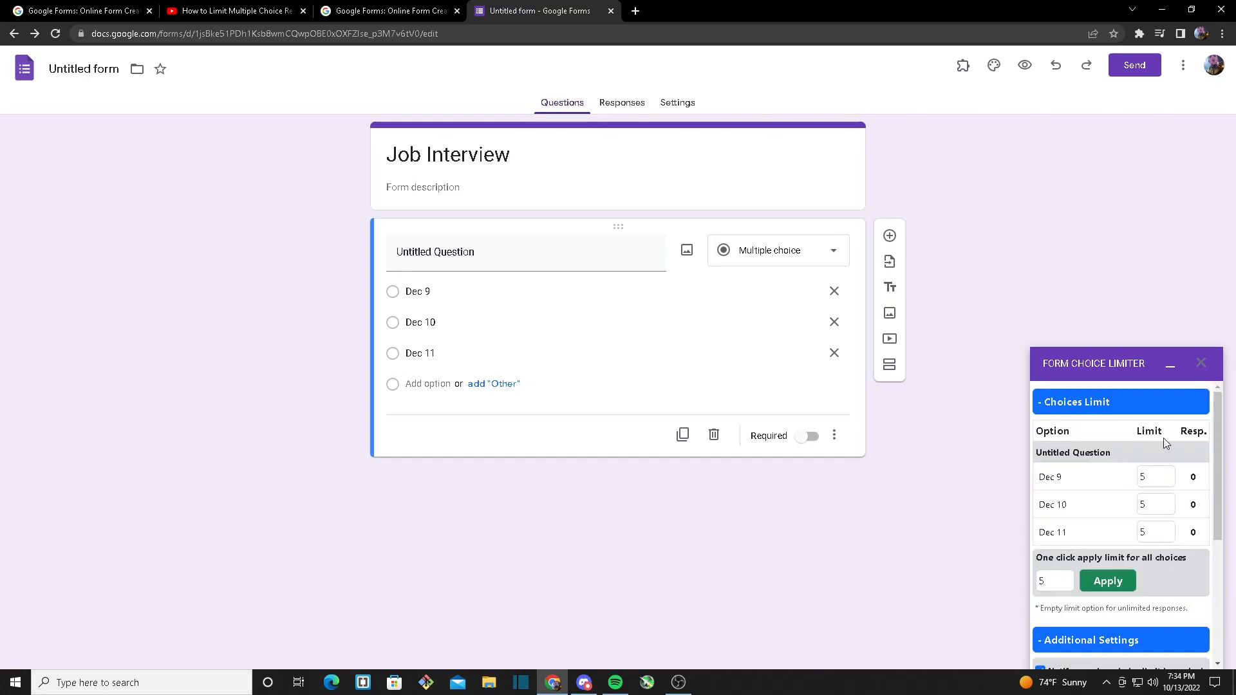
scroll("down", 3)
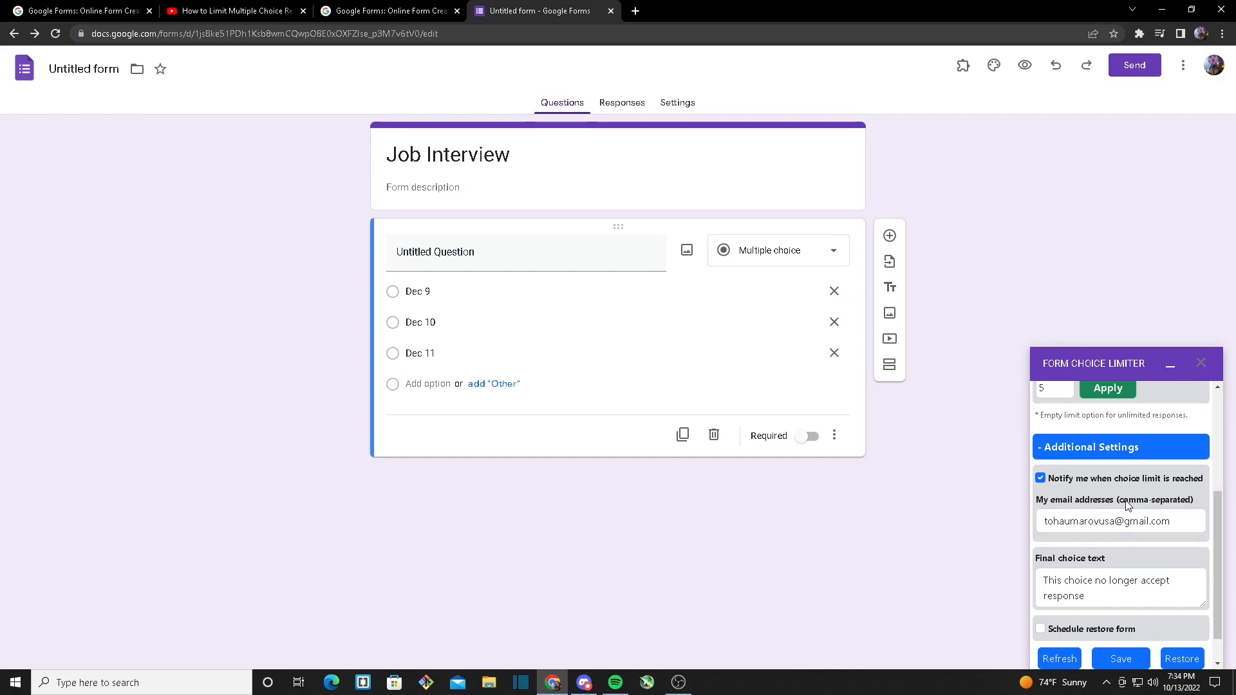
mouse_move(1118, 563)
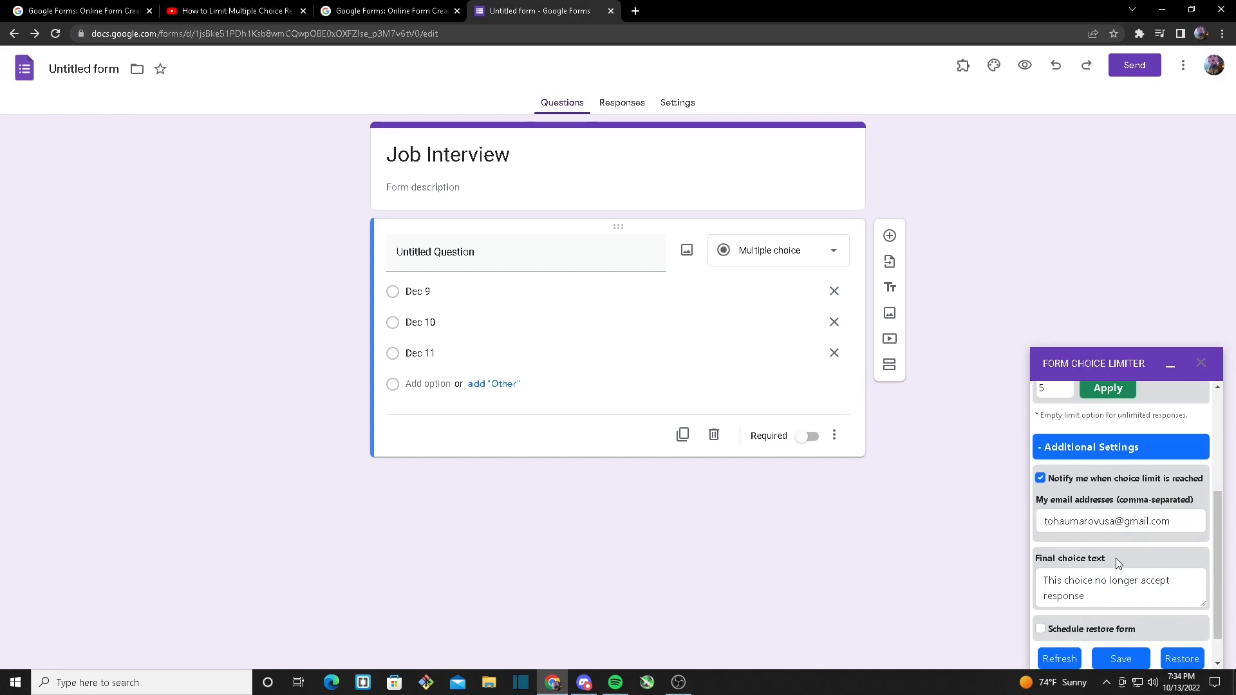
scroll("down", 3)
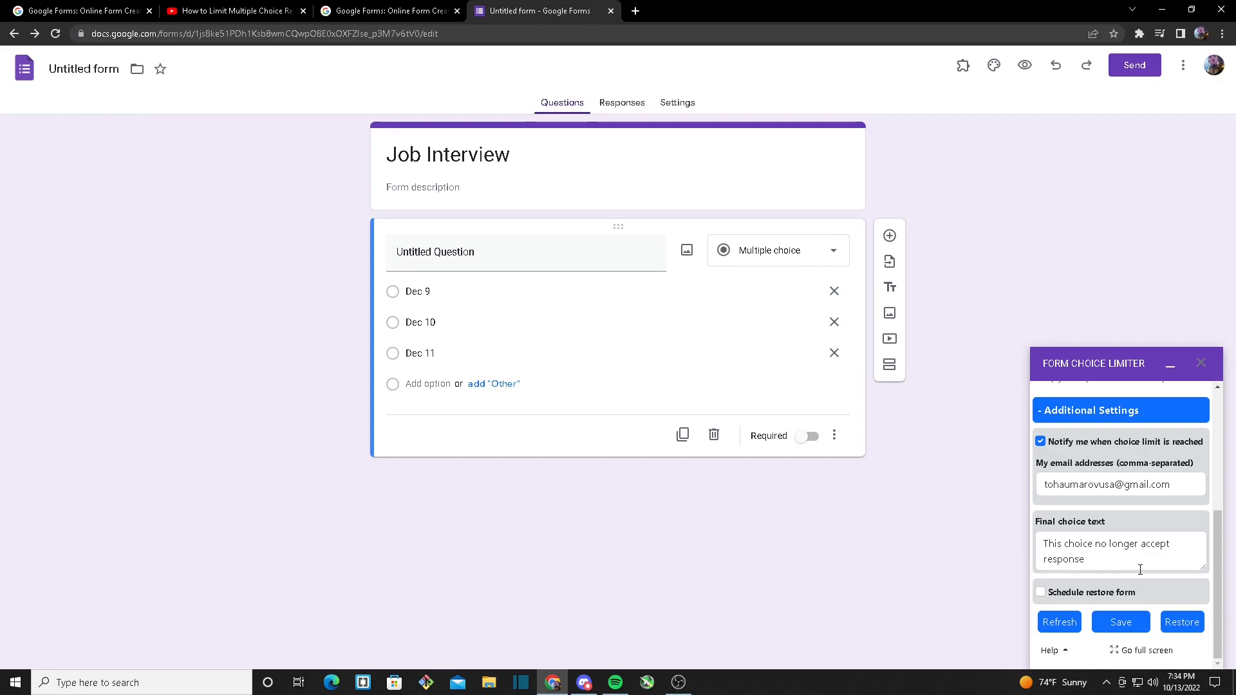
left_click(1119, 551)
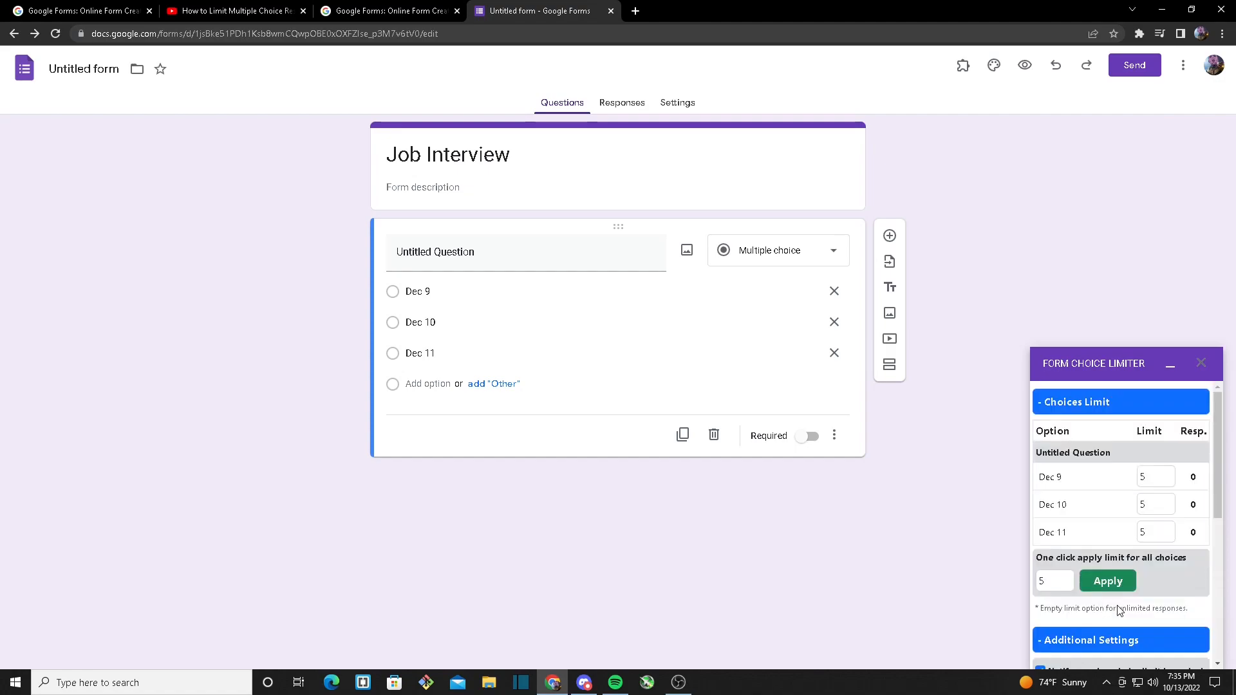
mouse_move(1184, 471)
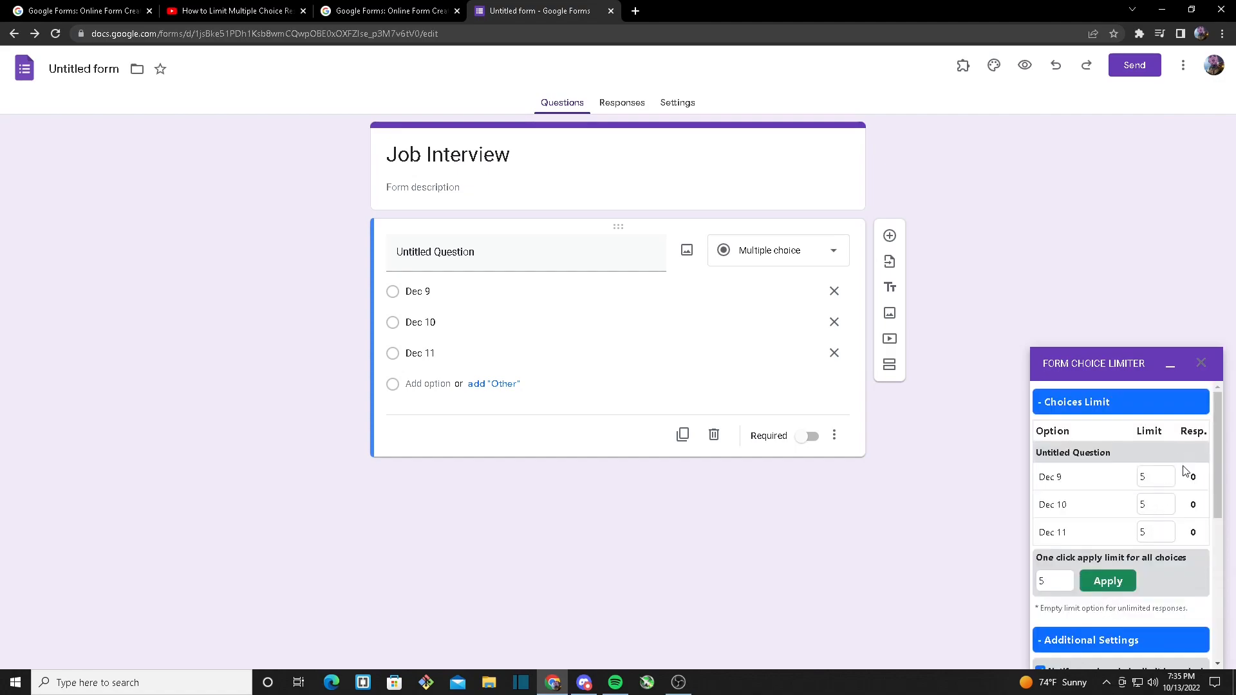
mouse_move(1157, 585)
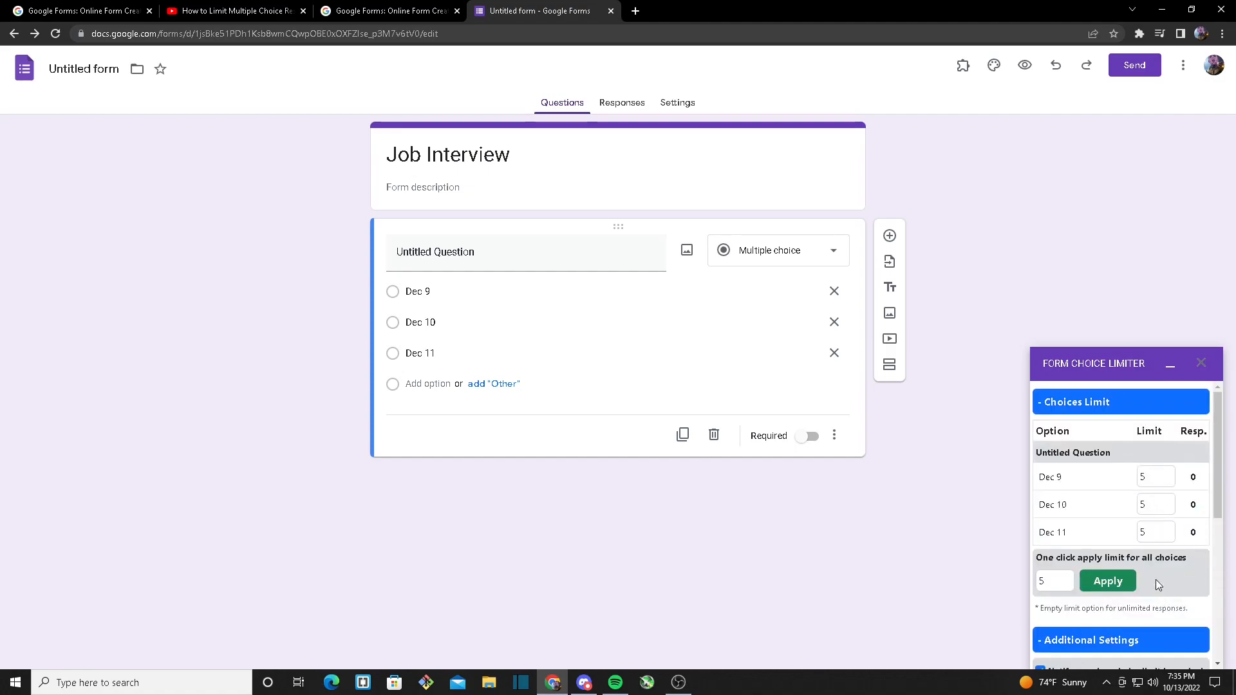
Change the scheduled restore option from every day to 'Date and time'.
scroll("down", 3)
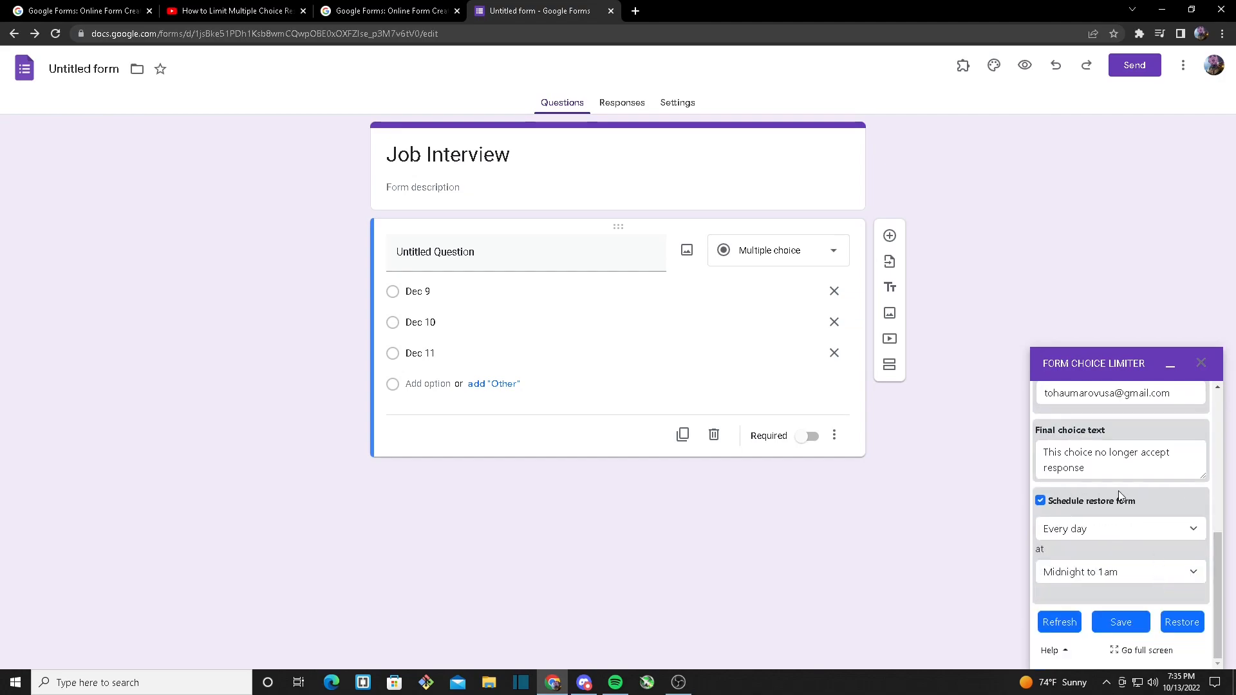
left_click(1118, 528)
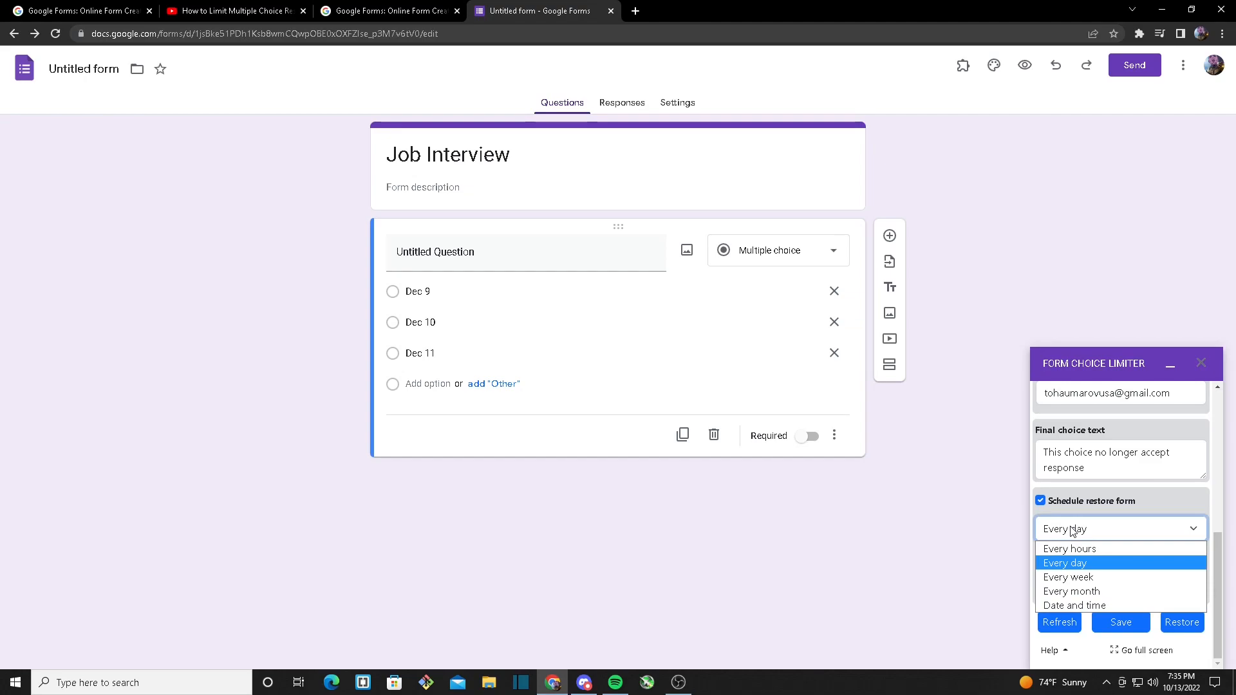
mouse_move(1068, 576)
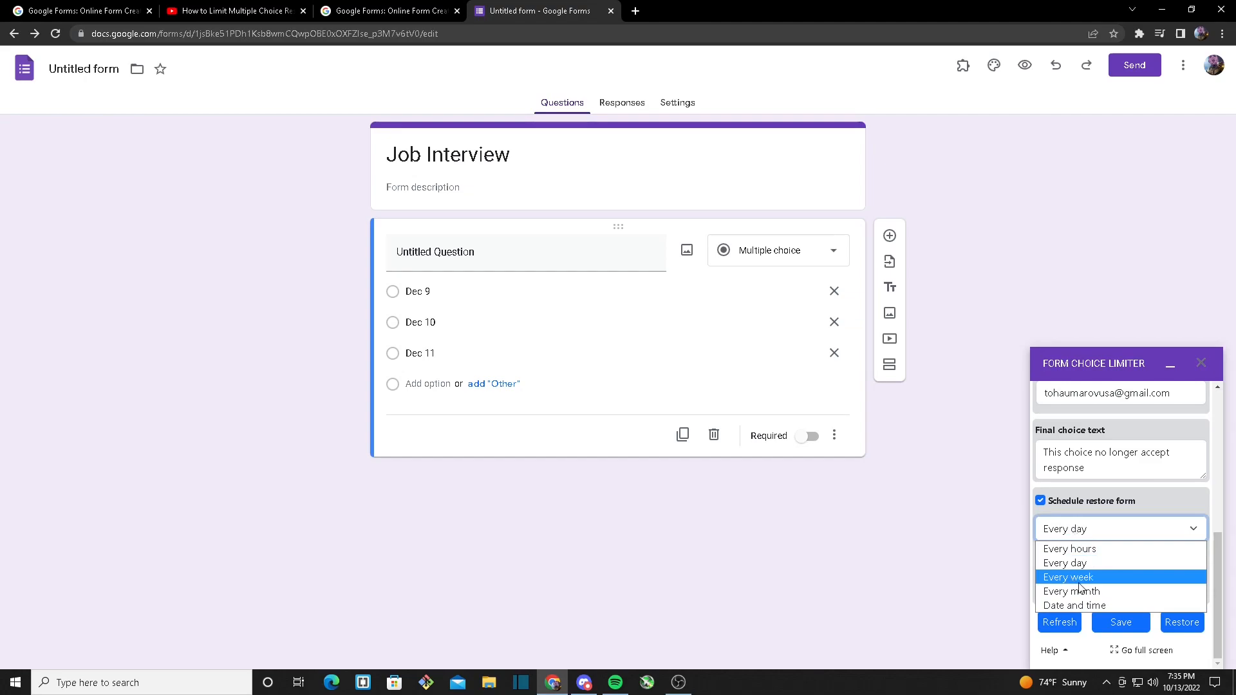
mouse_move(1074, 604)
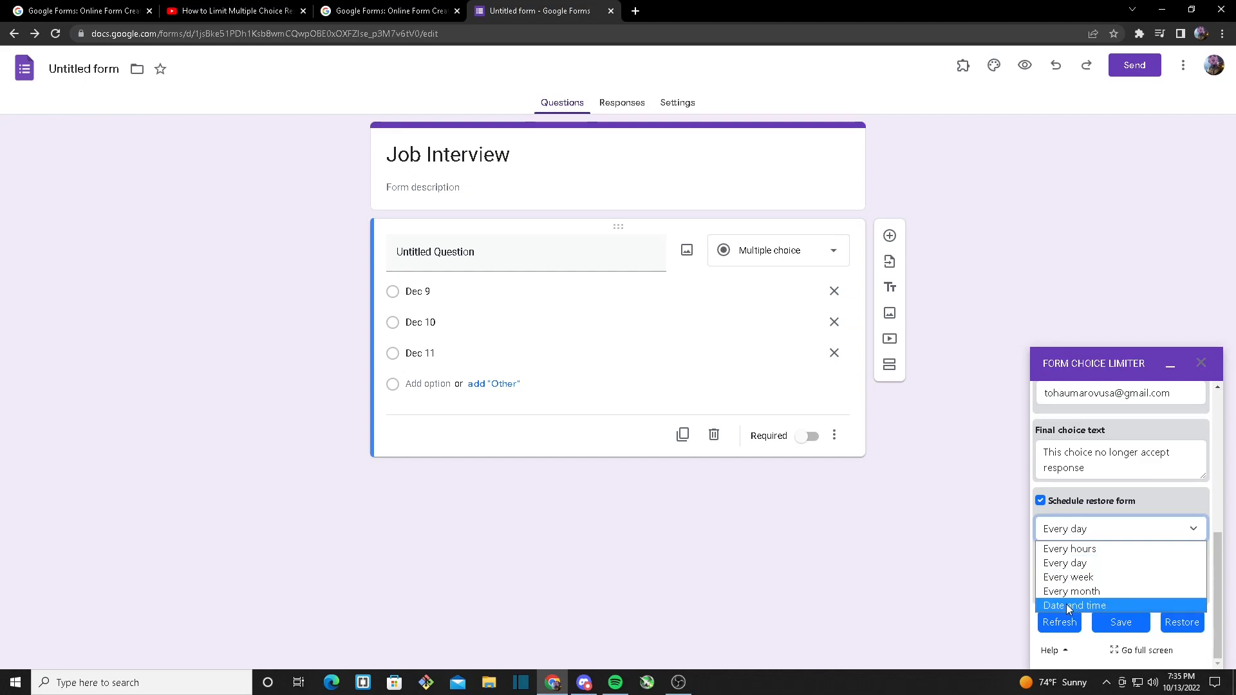
left_click(1074, 605)
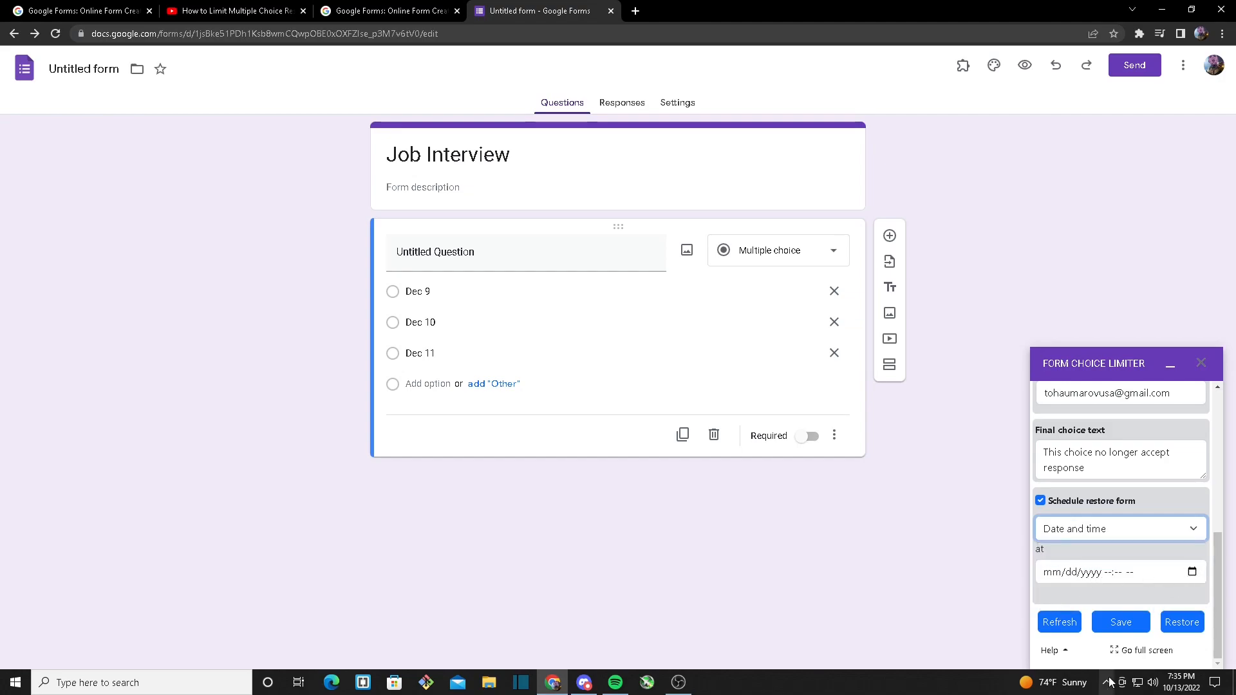
left_click(1111, 571)
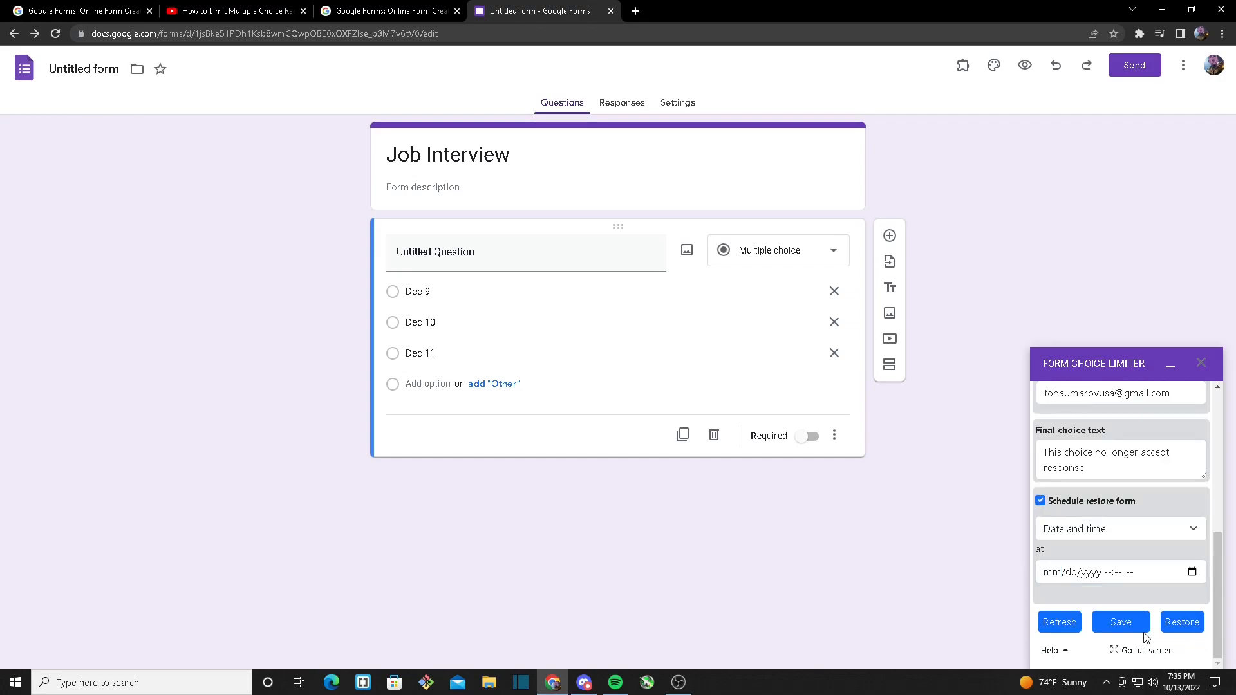
mouse_move(1095, 668)
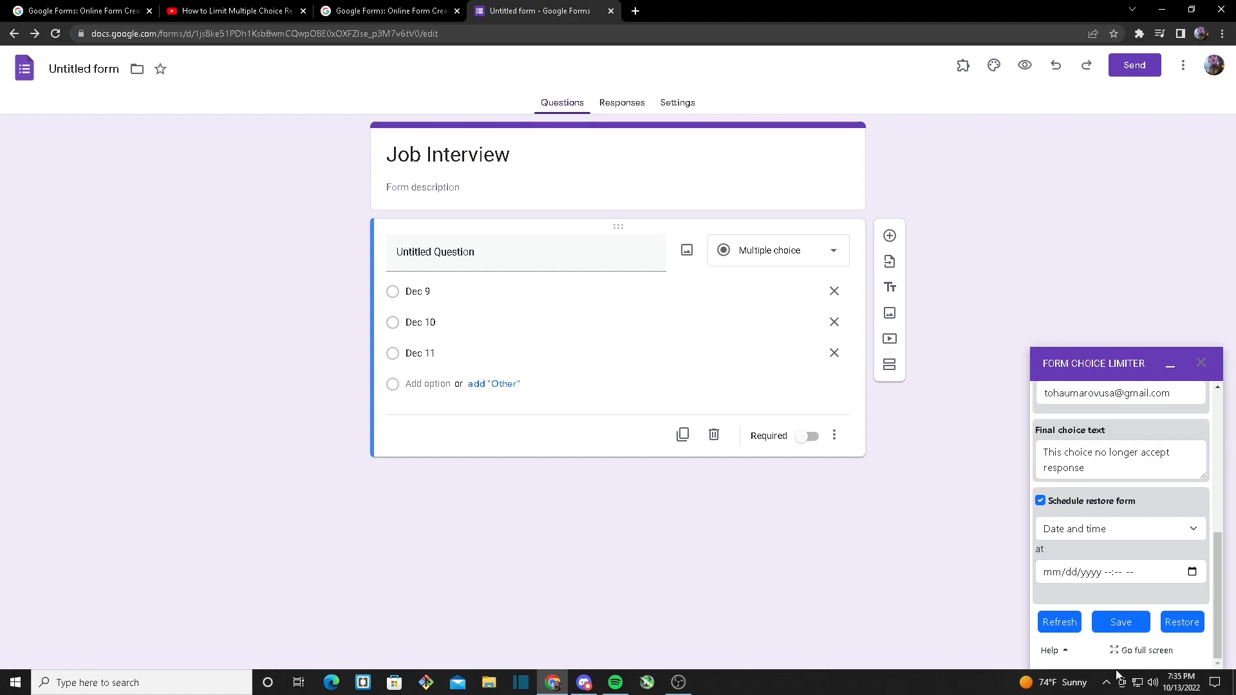
mouse_move(1120, 652)
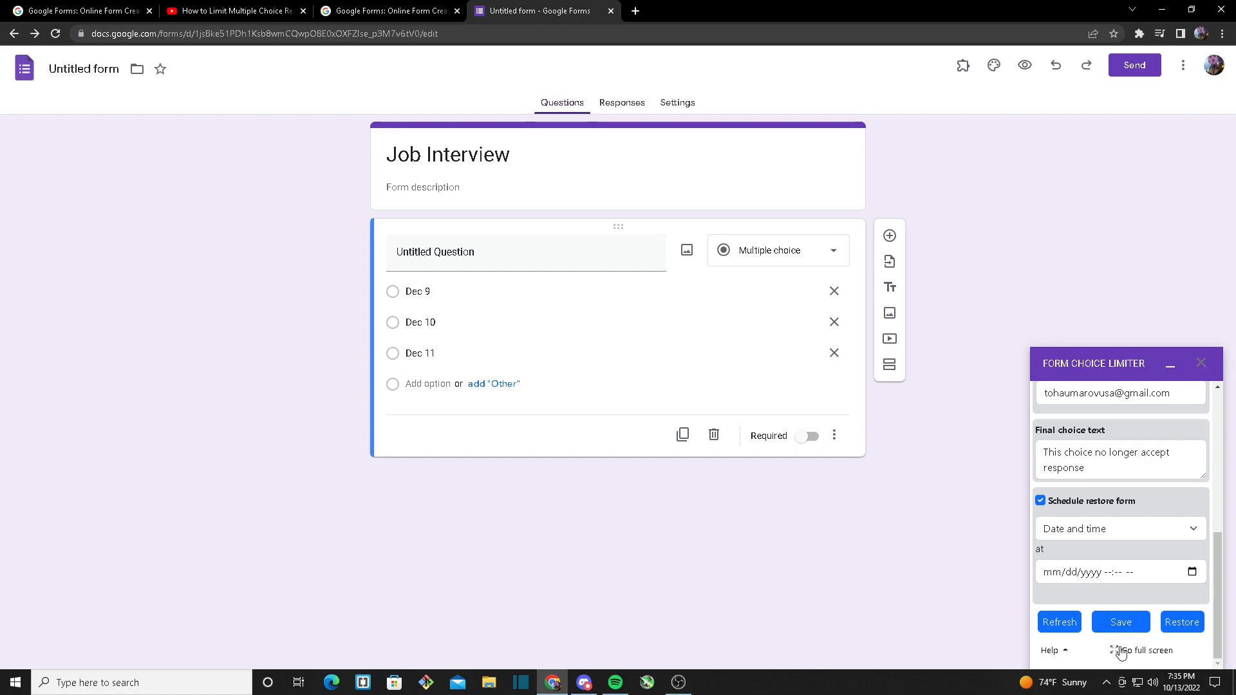
Show the Form Choice Limiter settings in a full-screen window.
left_click(1147, 650)
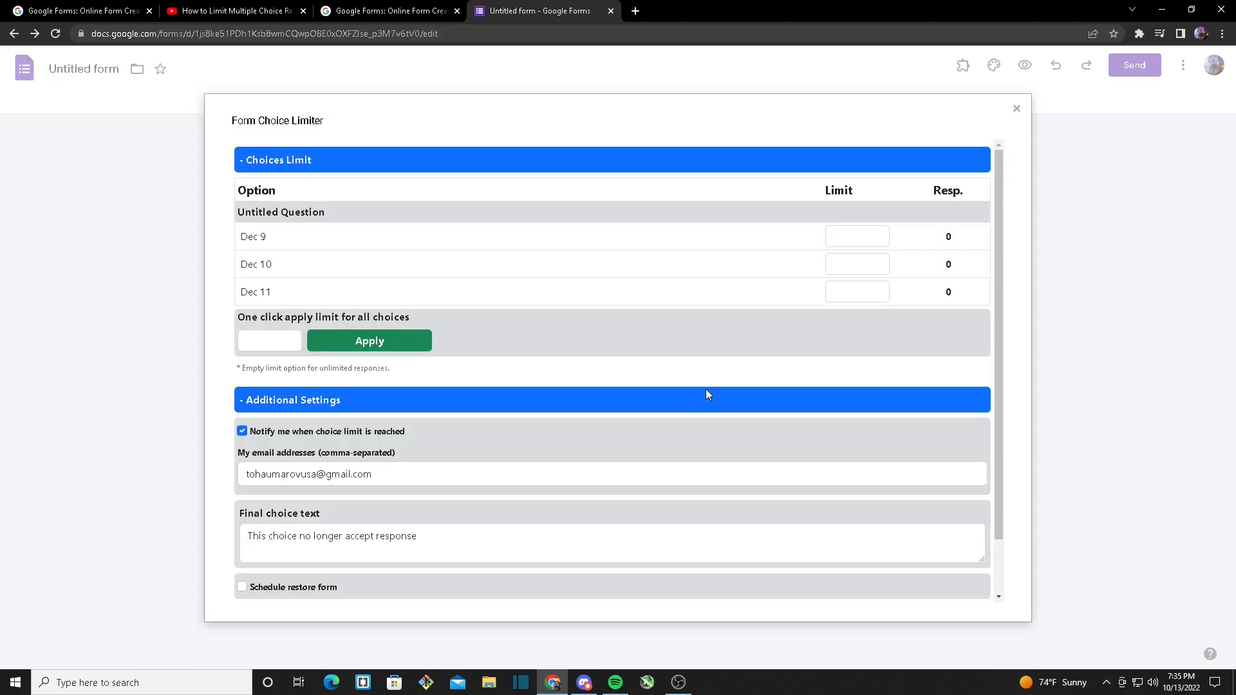
mouse_move(639, 313)
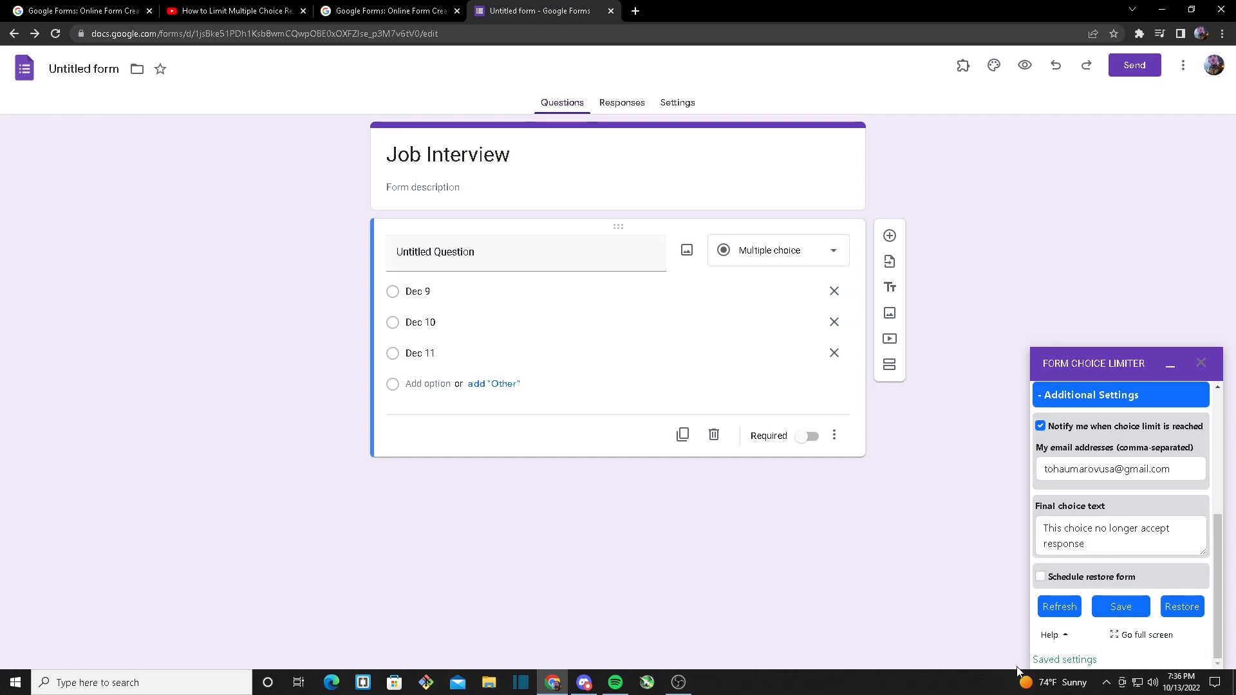
mouse_move(945, 332)
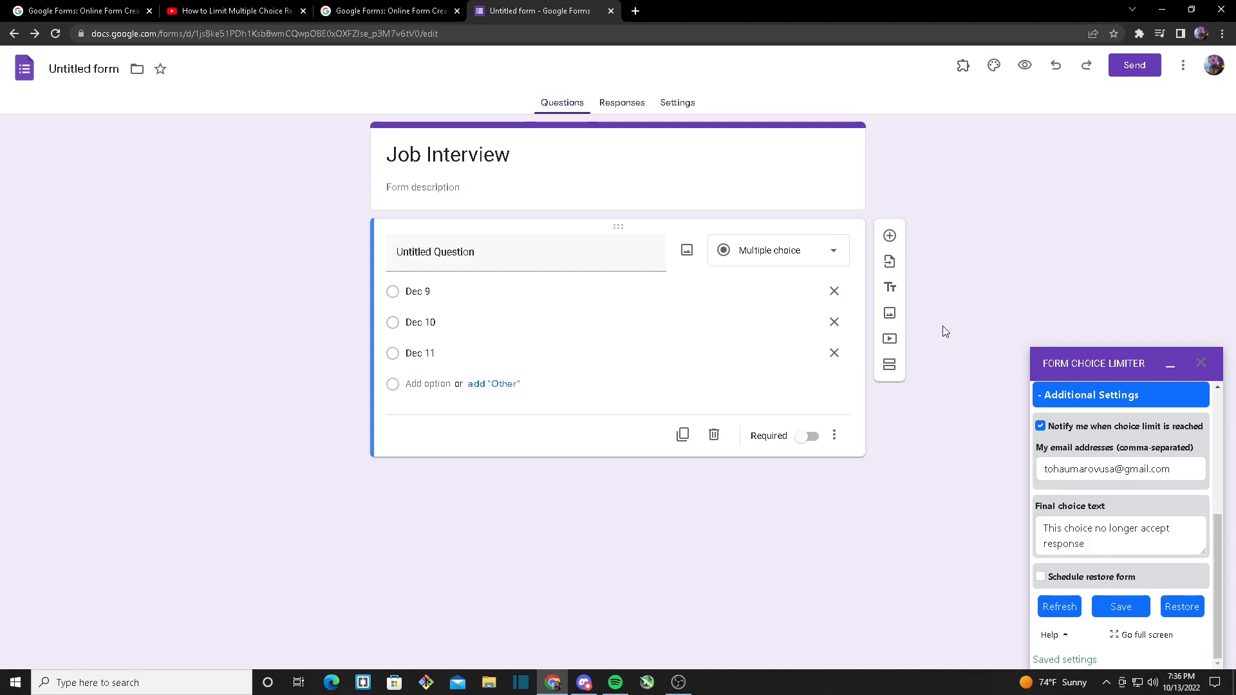
mouse_move(985, 229)
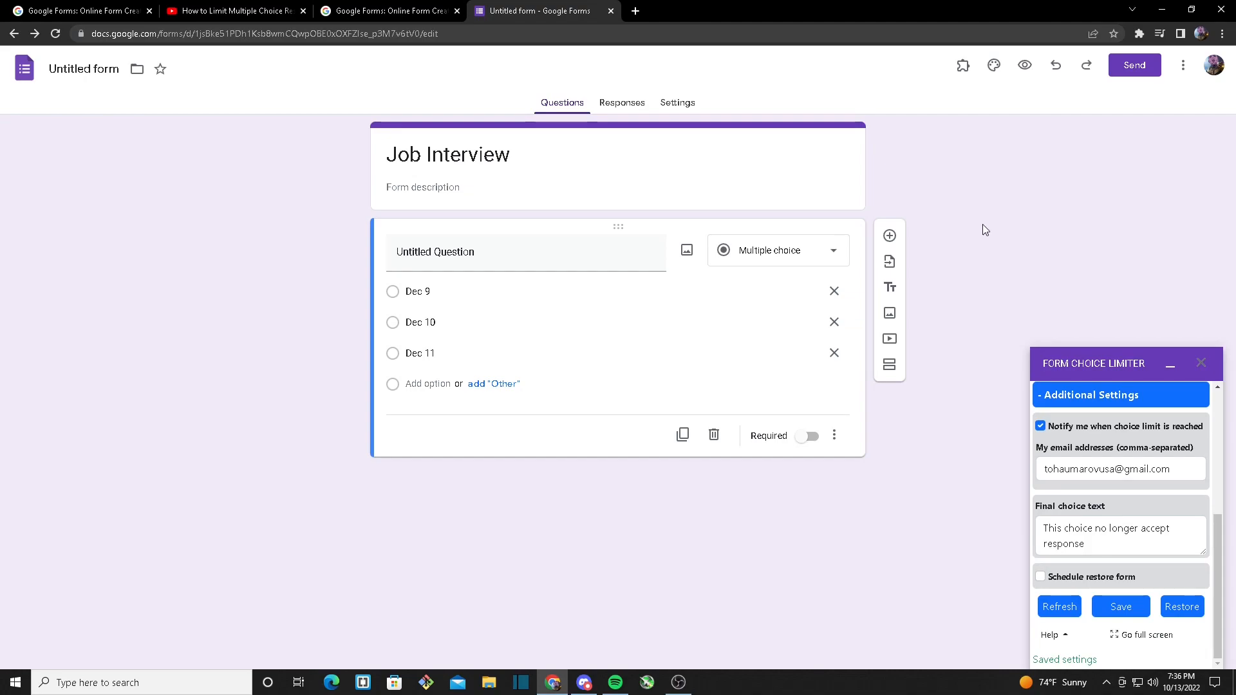
mouse_move(1024, 66)
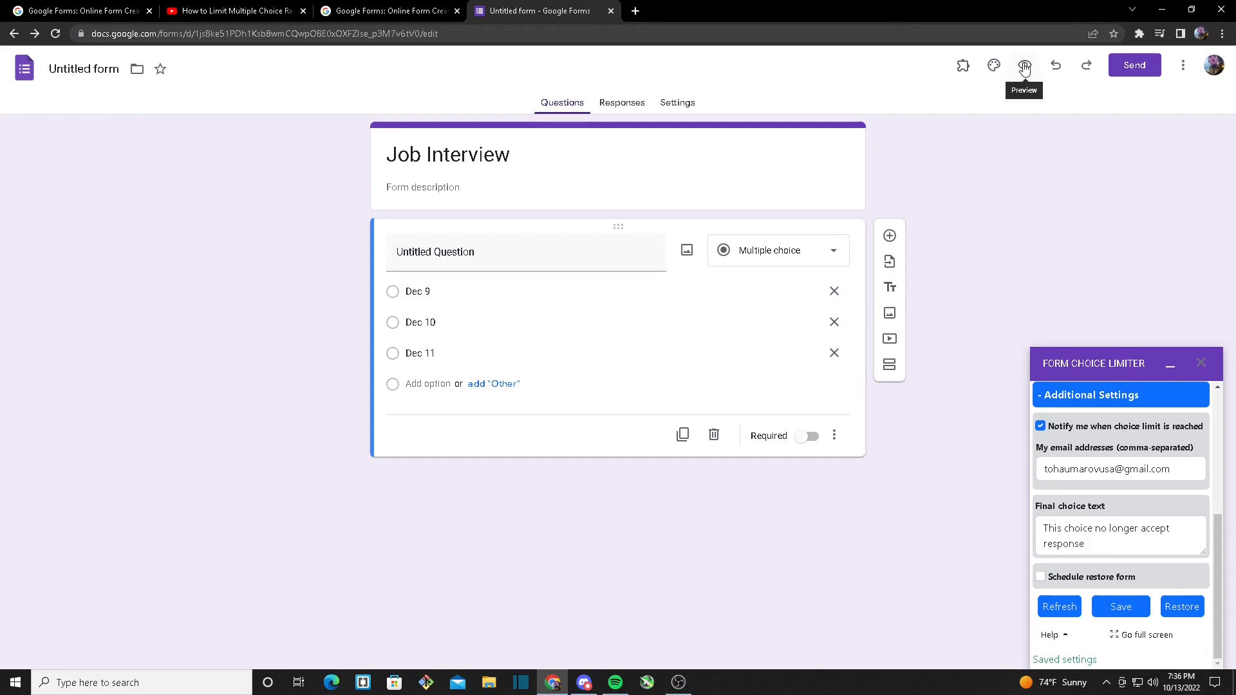
Preview the Job Interview form, choose Dec 9, and return to the editor.
left_click(1023, 66)
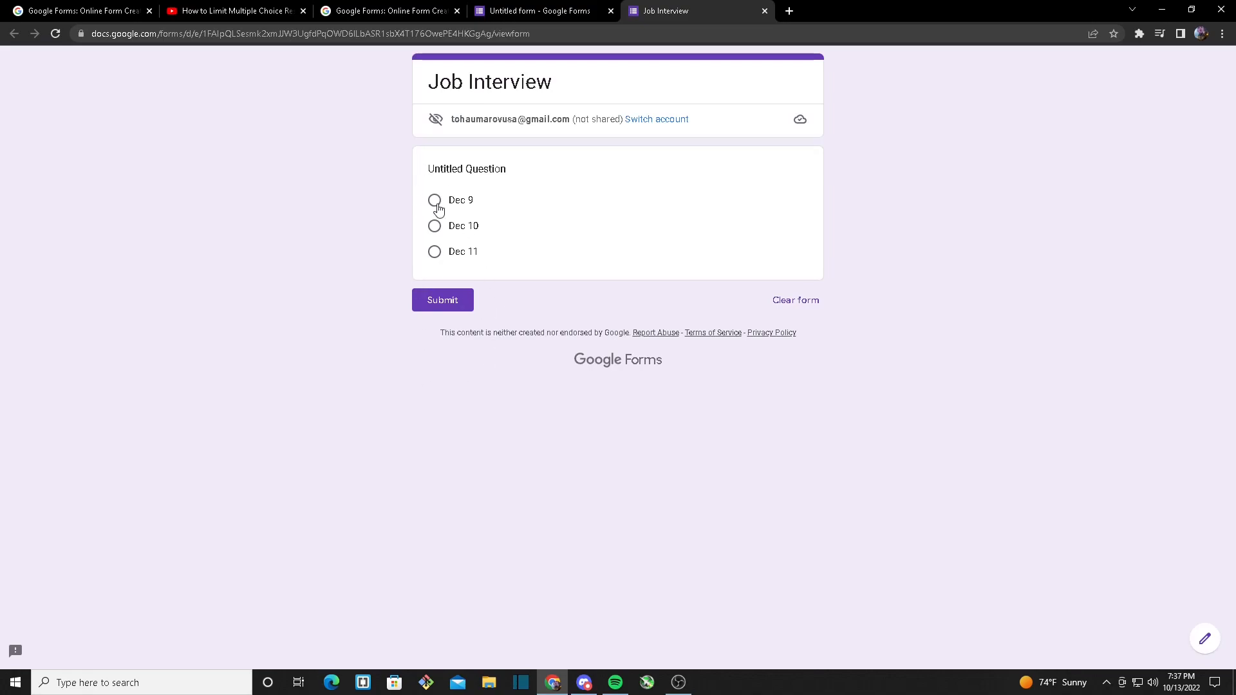
left_click(443, 299)
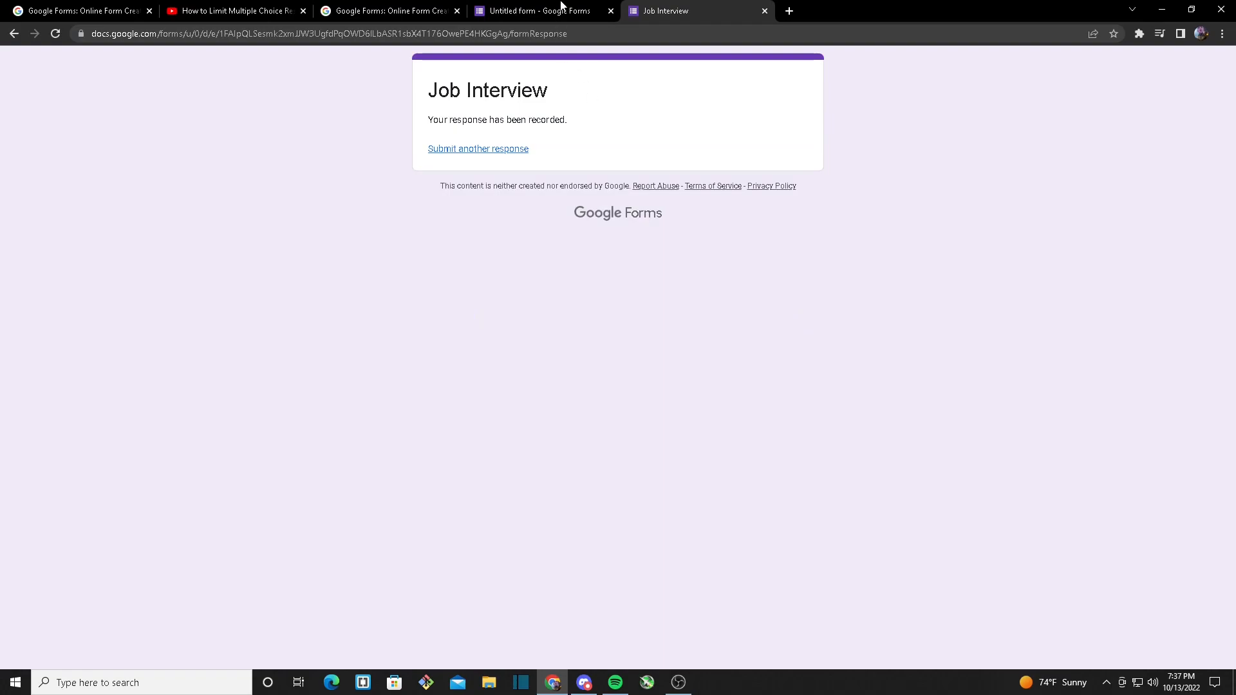
left_click(542, 11)
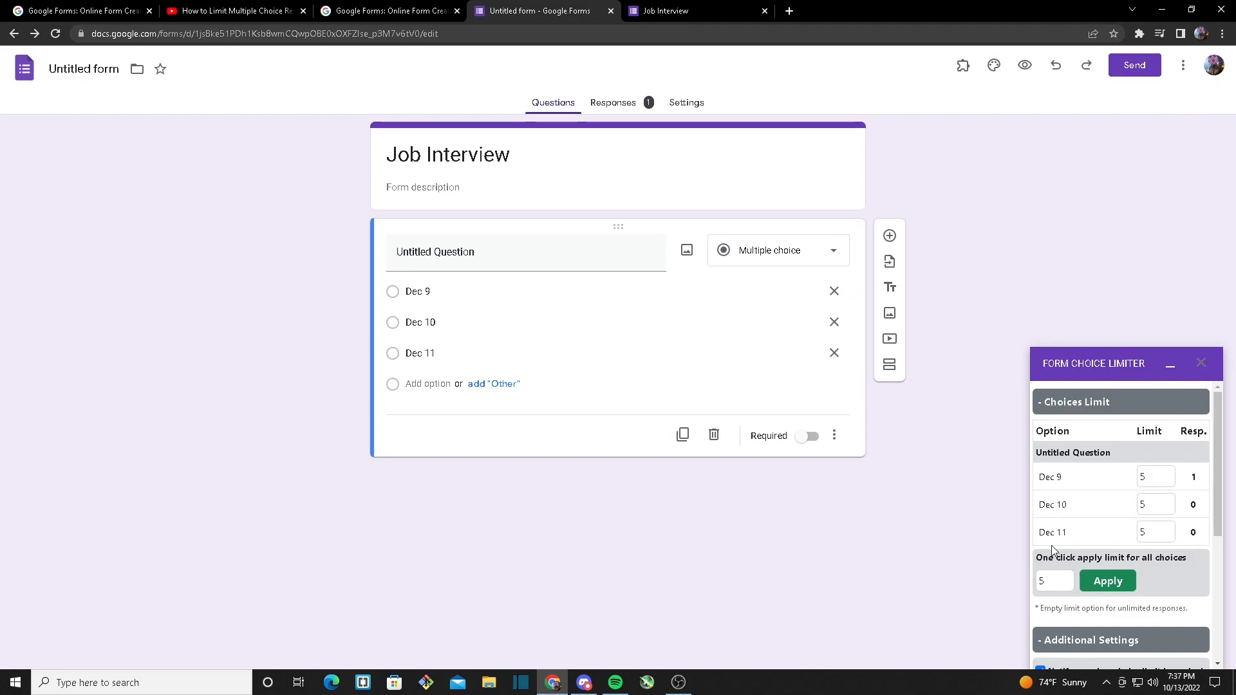
mouse_move(956, 530)
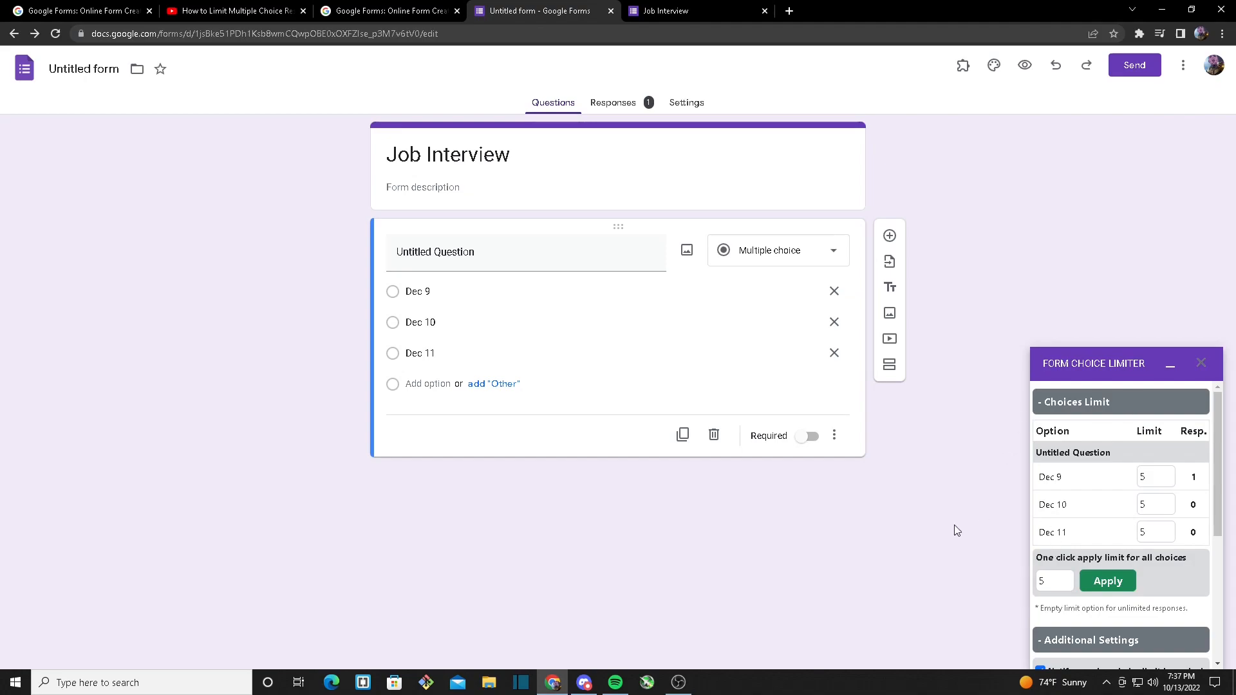
Use Restore in the limiter sidebar to clear Dec 9's test response count.
scroll("down", 3)
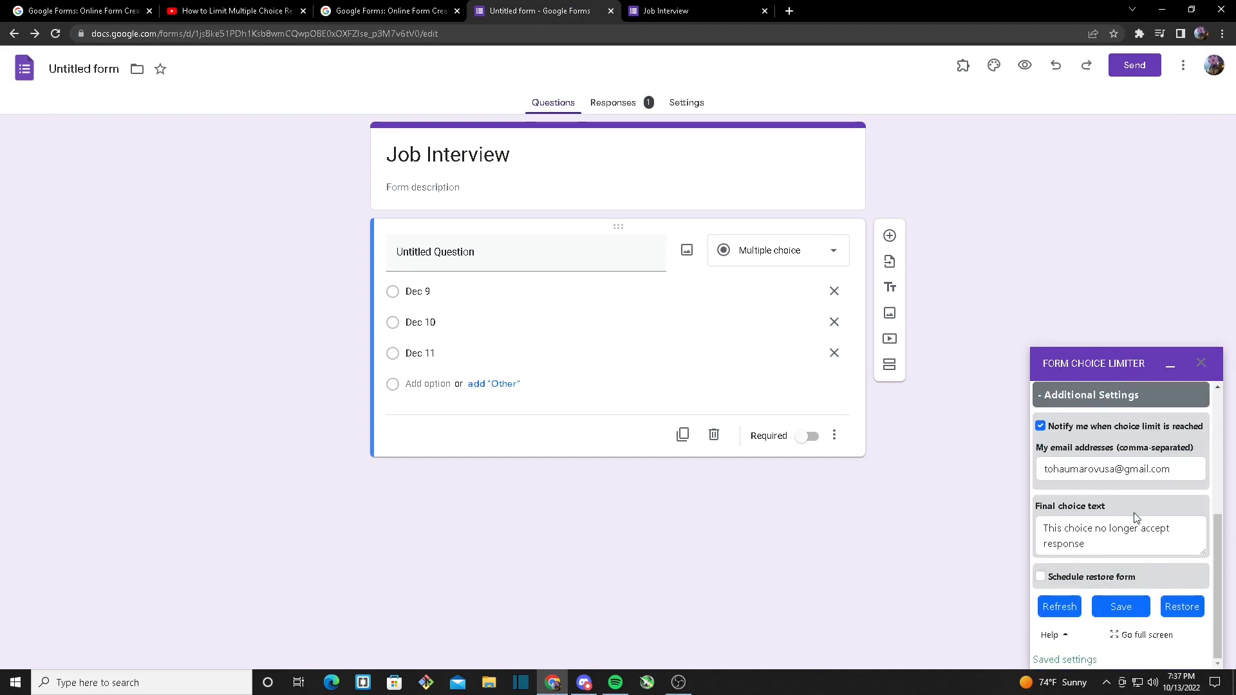
left_click(1074, 401)
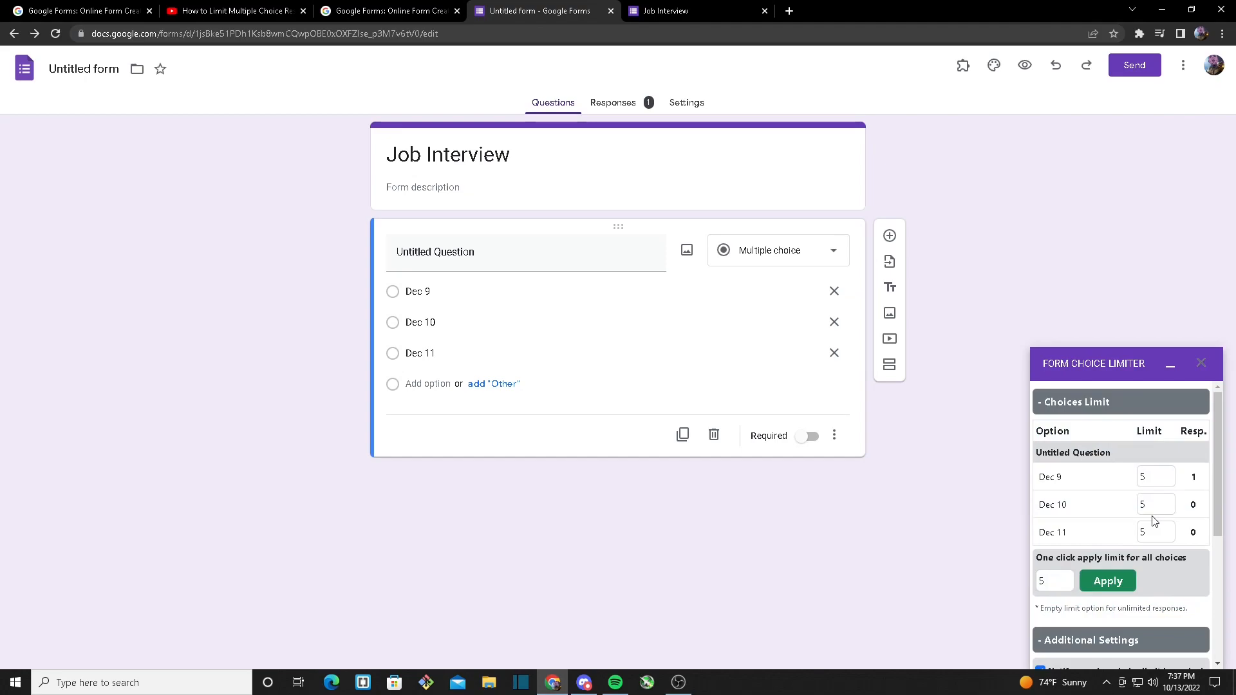
scroll("down", 3)
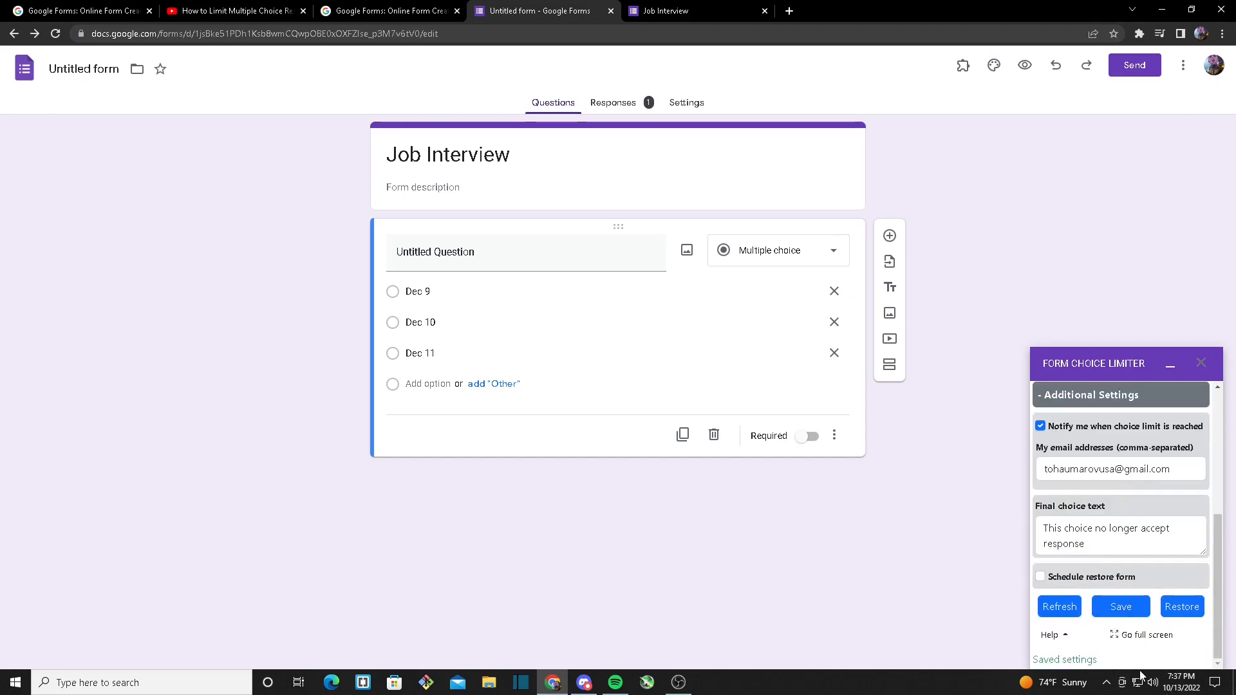
left_click(1074, 401)
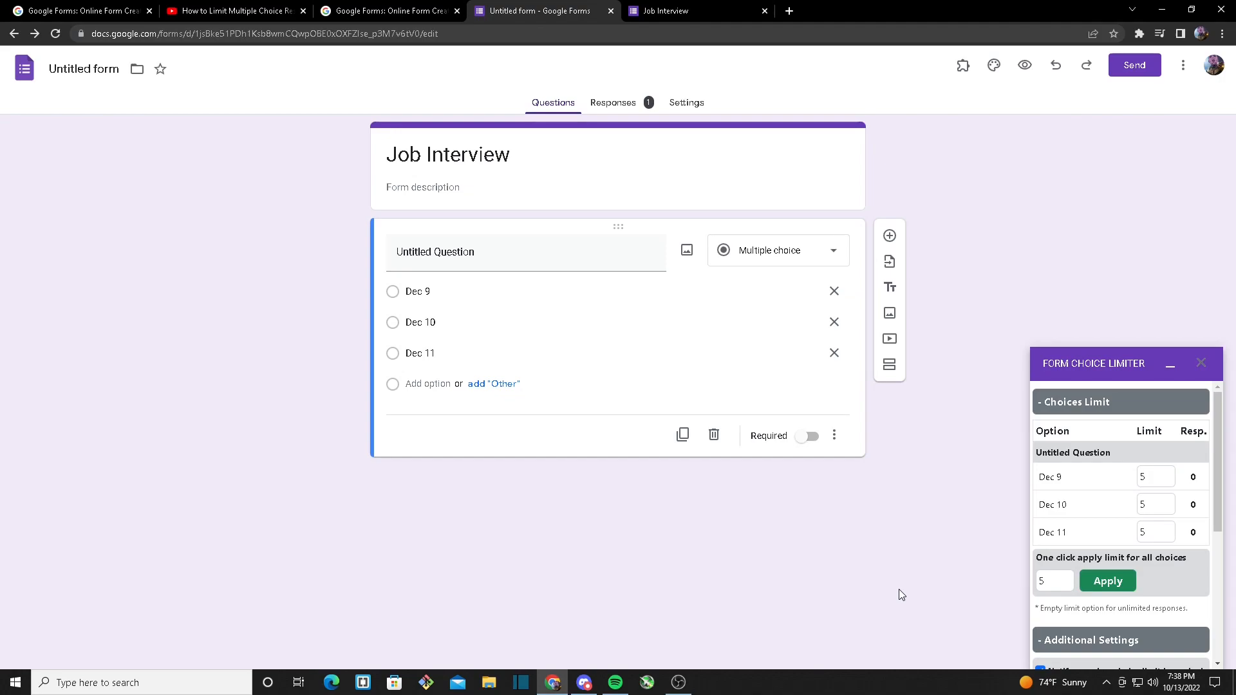
mouse_move(785, 585)
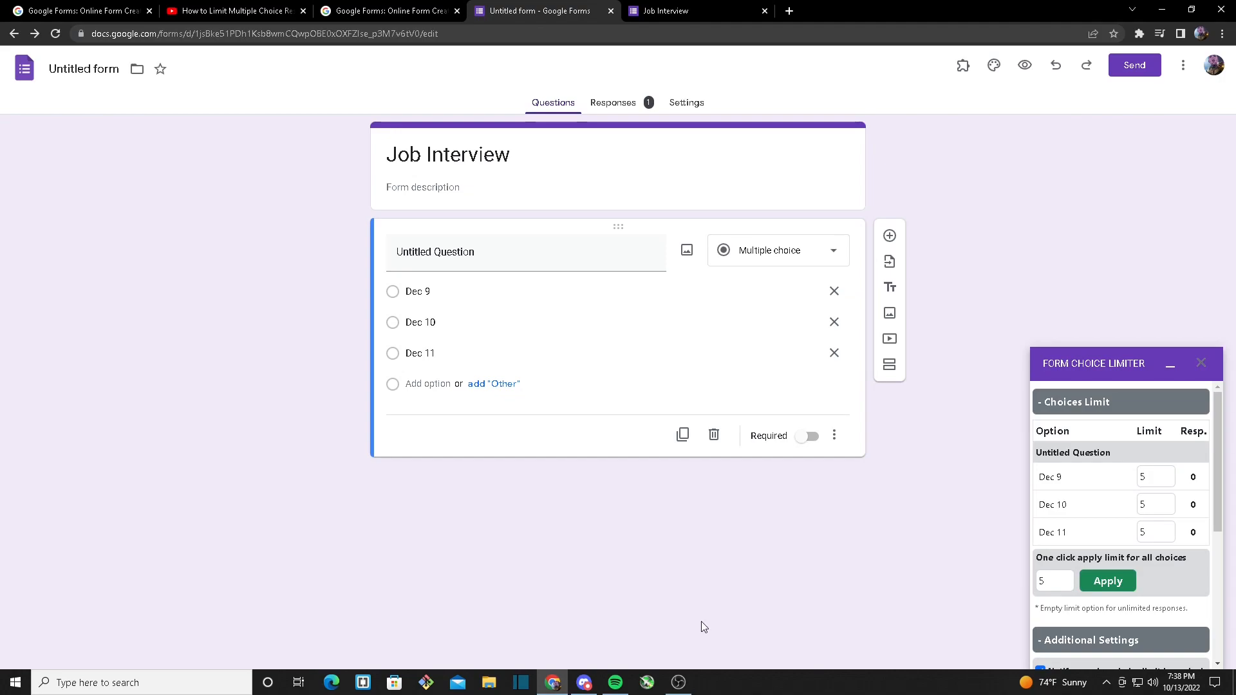
mouse_move(675, 653)
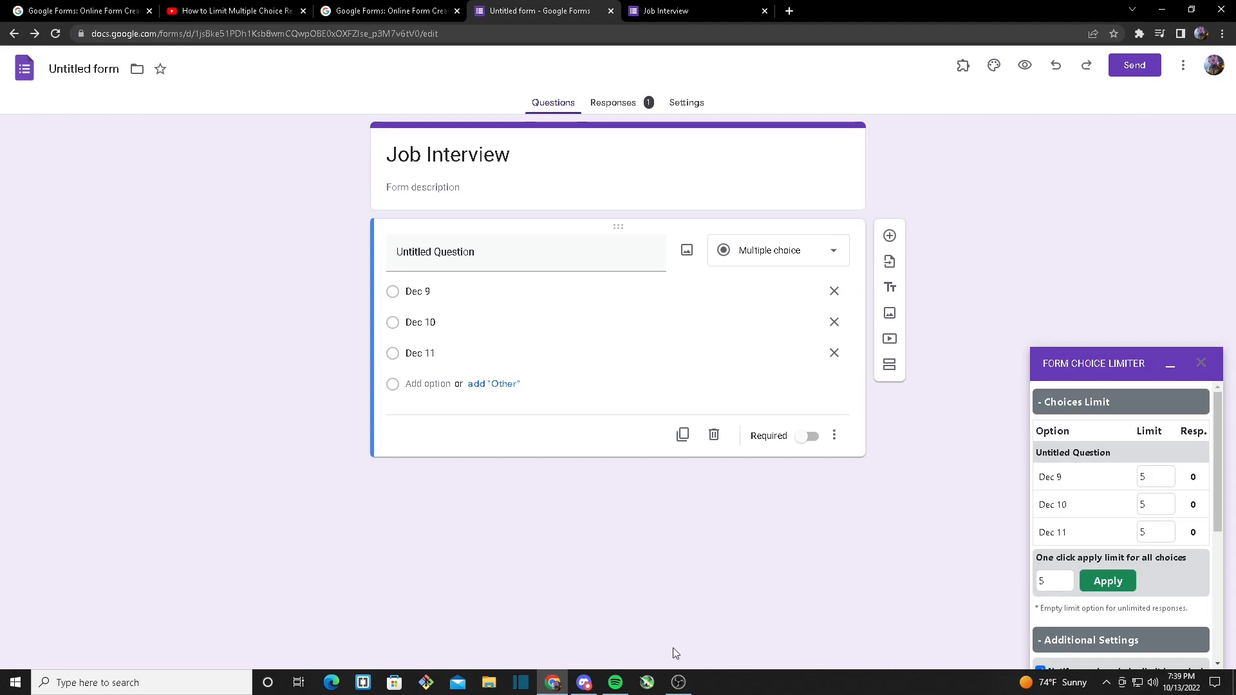